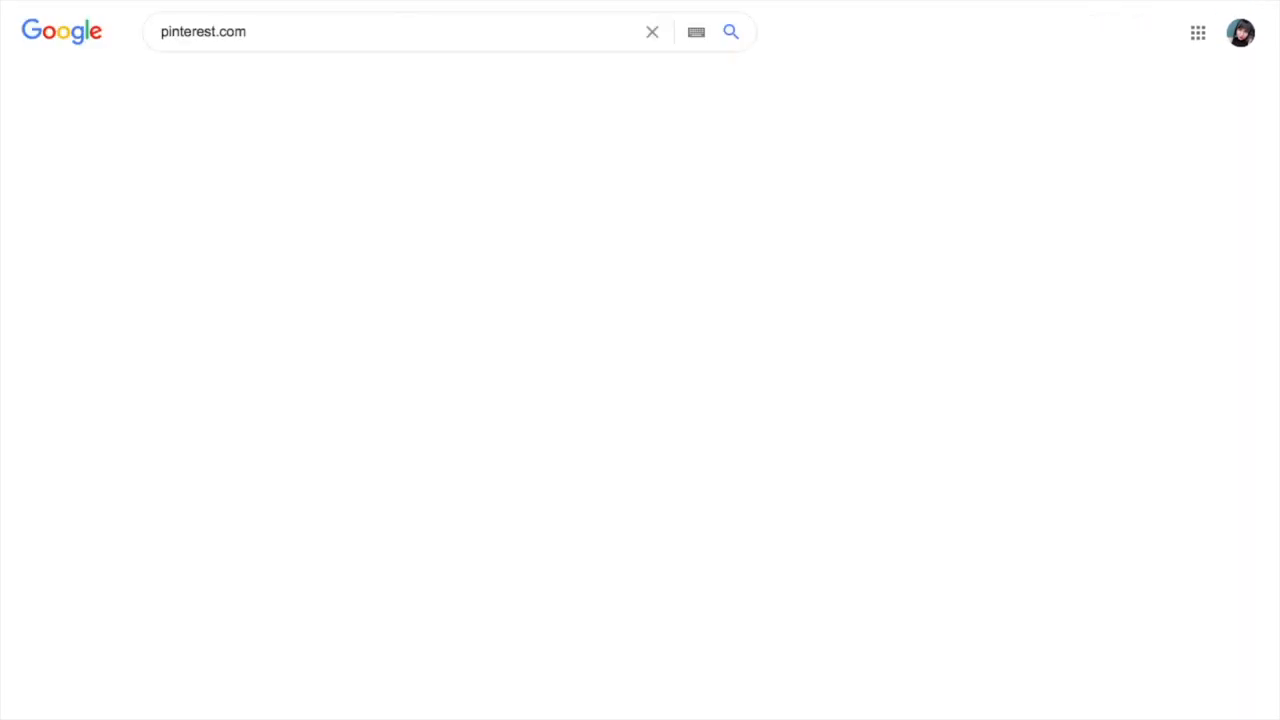
- Open the Pinterest magazine layouts pin and copy the page image's link
{"action": "left_click", "coordinate": [731, 31]}
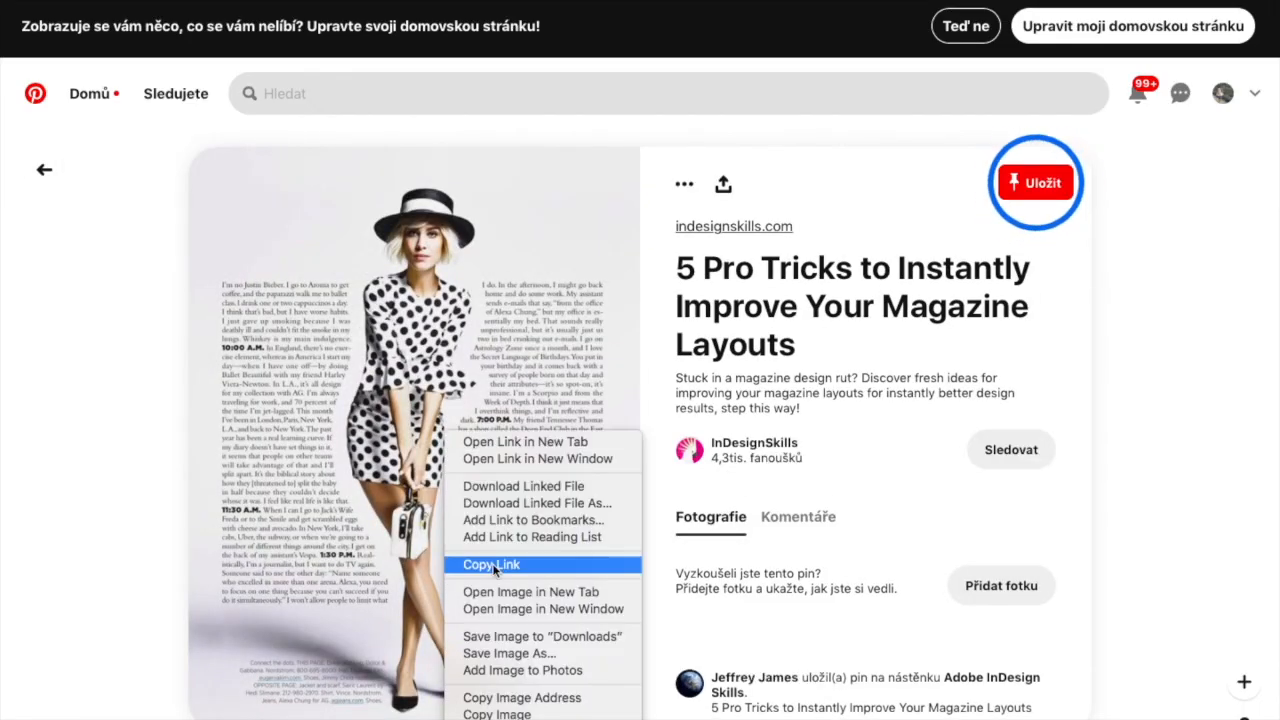
{"action": "left_click", "coordinate": [508, 653]}
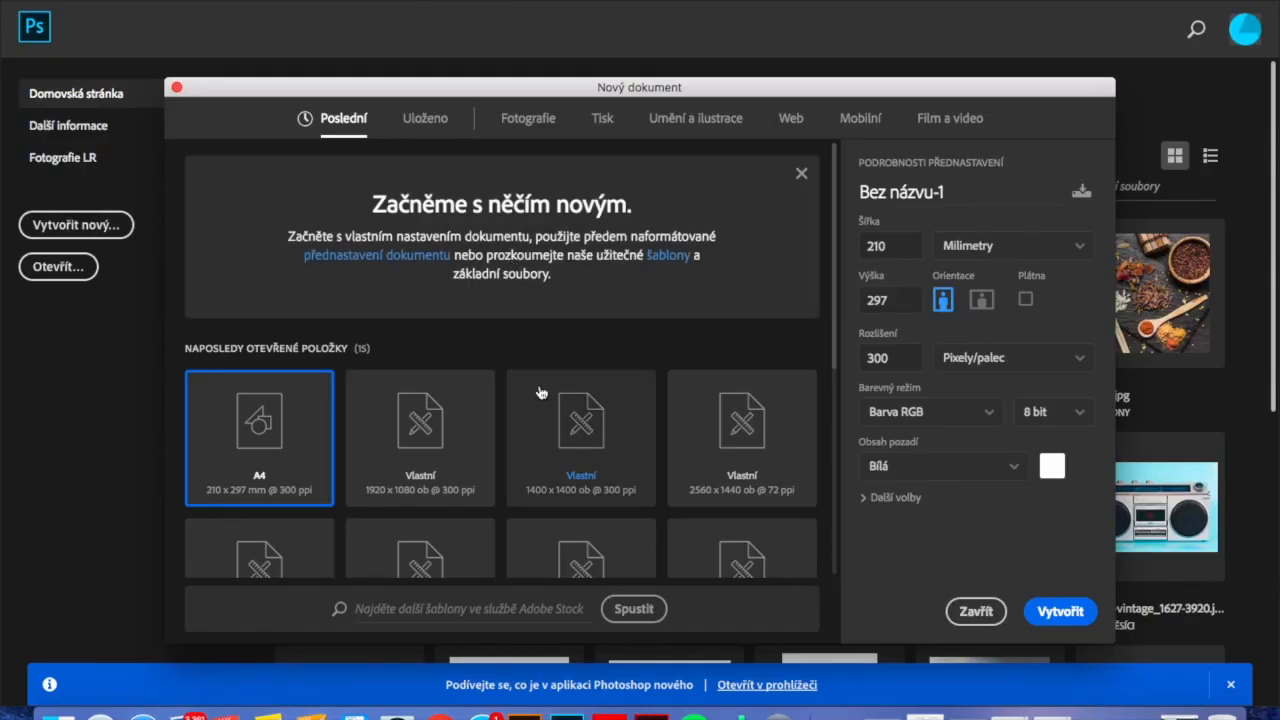
- Place magazine pages in A4 documents, save them as PDFs, and enlarge the food page
{"action": "left_click", "coordinate": [1060, 611]}
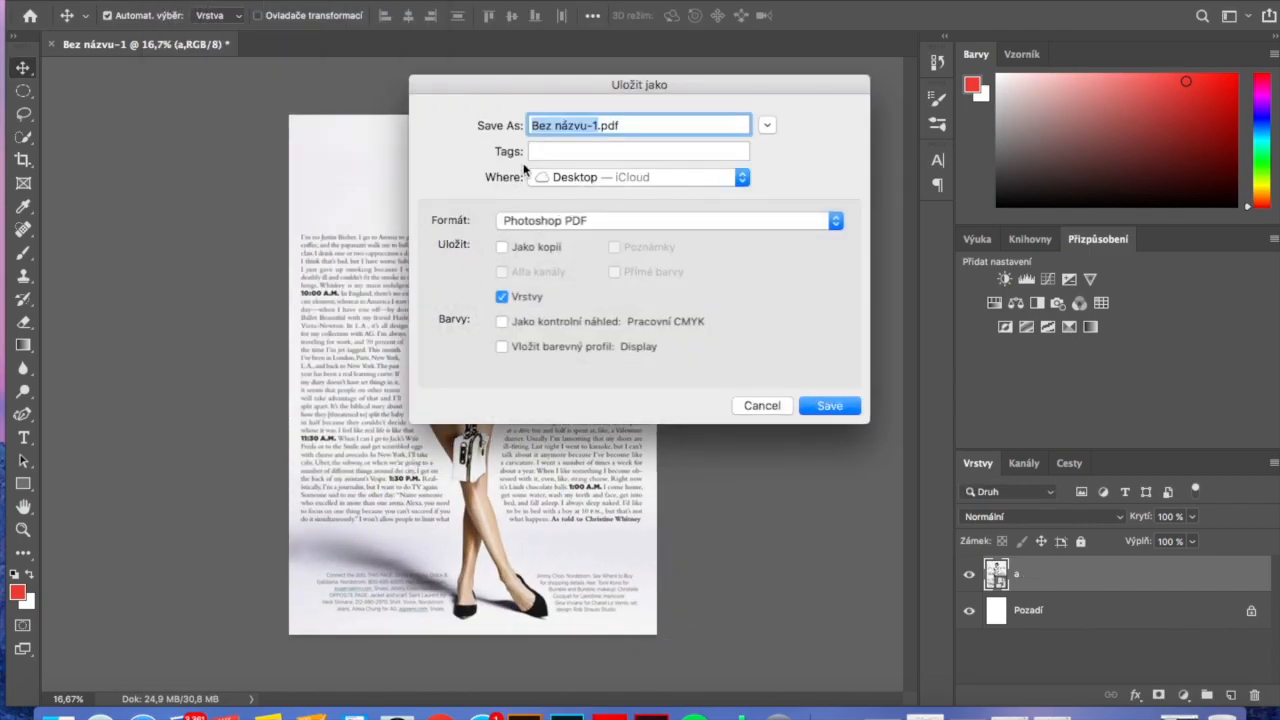
{"action": "left_click", "coordinate": [829, 405]}
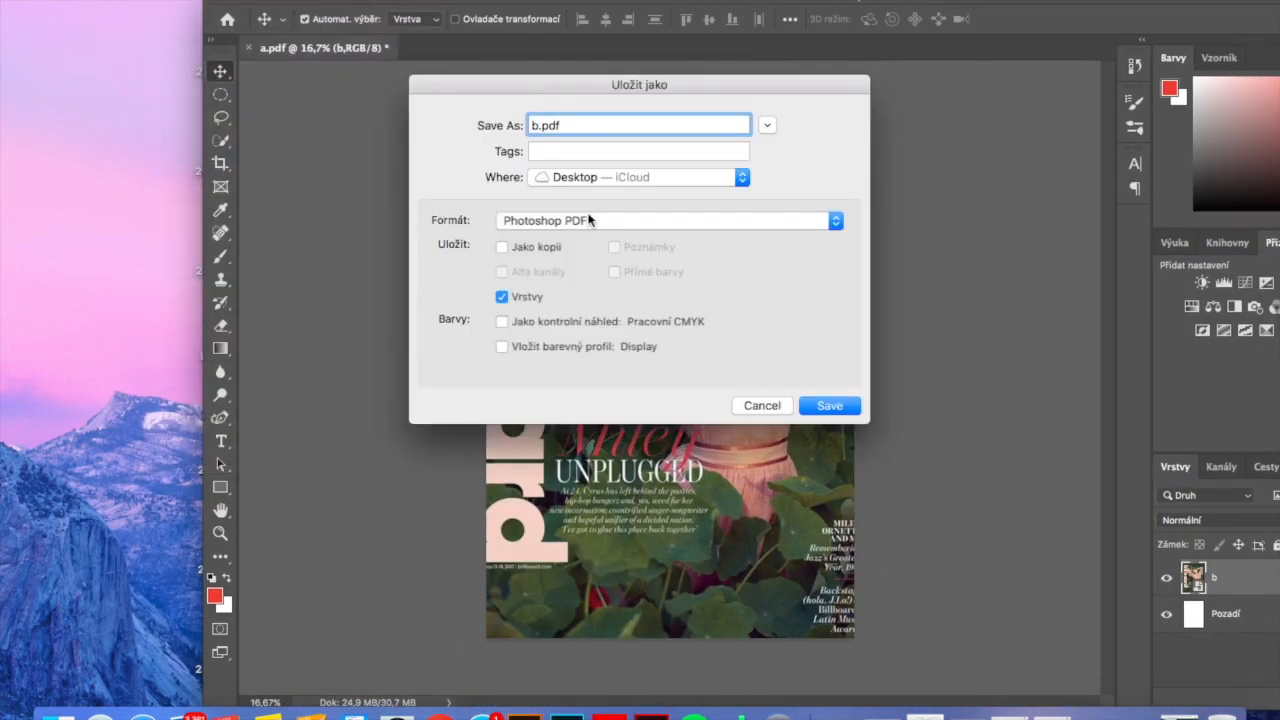
{"action": "left_click", "coordinate": [829, 405]}
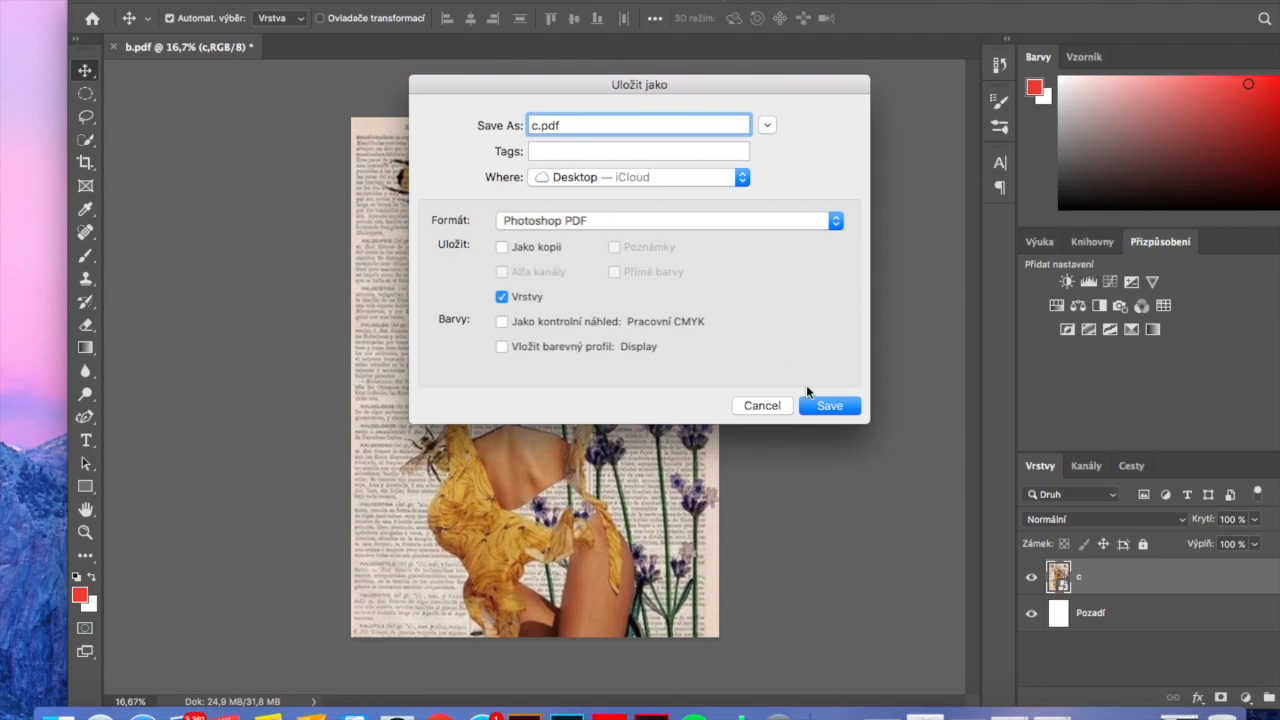
{"action": "left_click", "coordinate": [829, 405]}
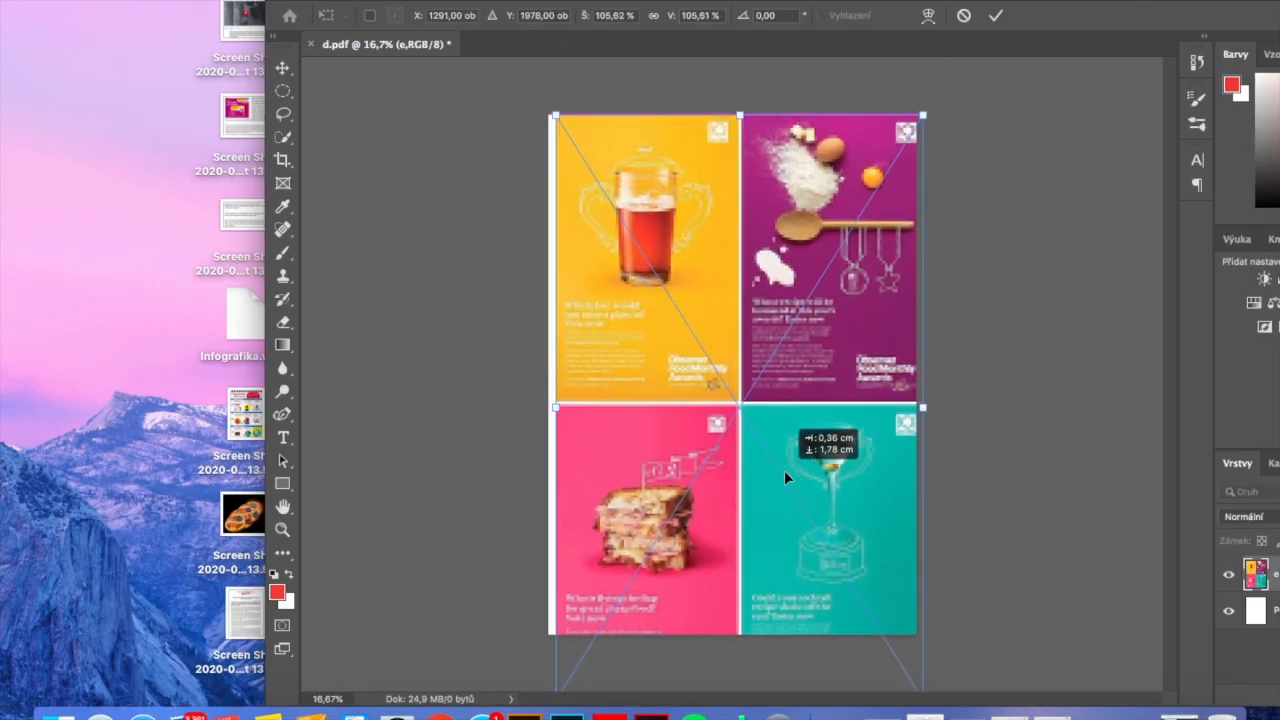
{"action": "left_click_drag", "start_coordinate": [785, 478], "coordinate": [778, 454]}
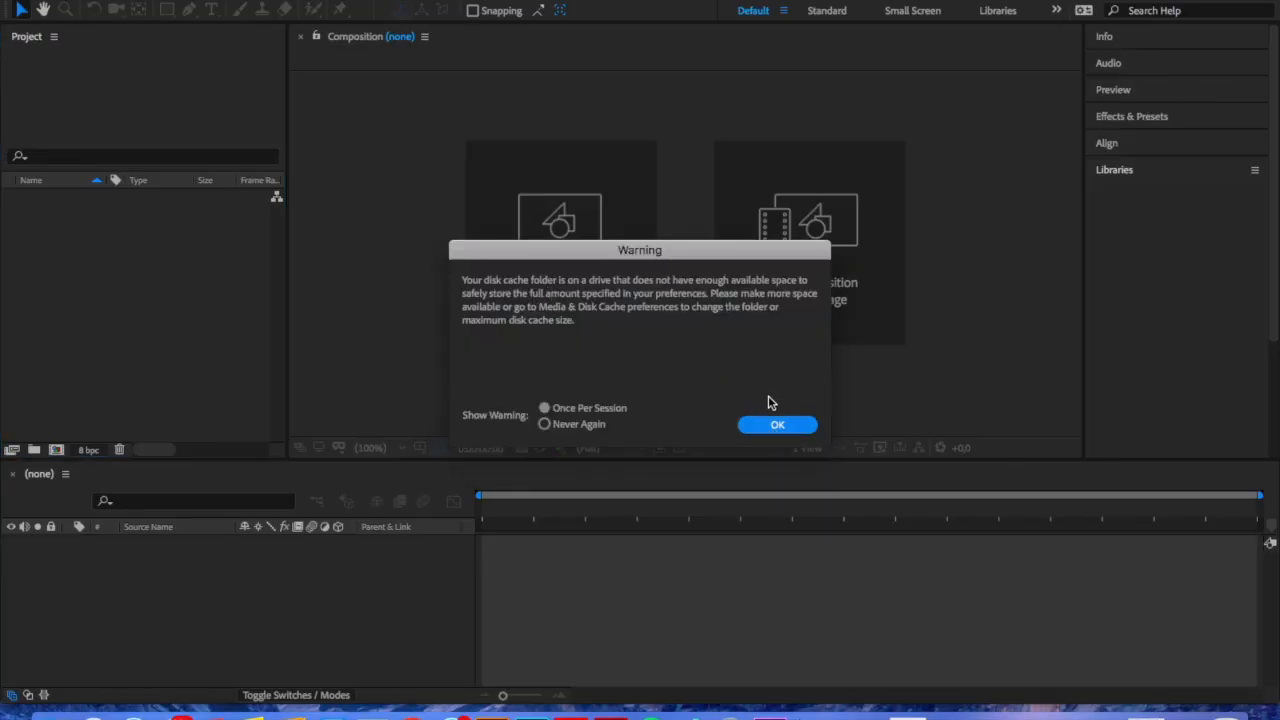
- Dismiss the cache warning; set comp 'Magazine' to 1920×1080 with background 009FFF
{"action": "left_click", "coordinate": [778, 424]}
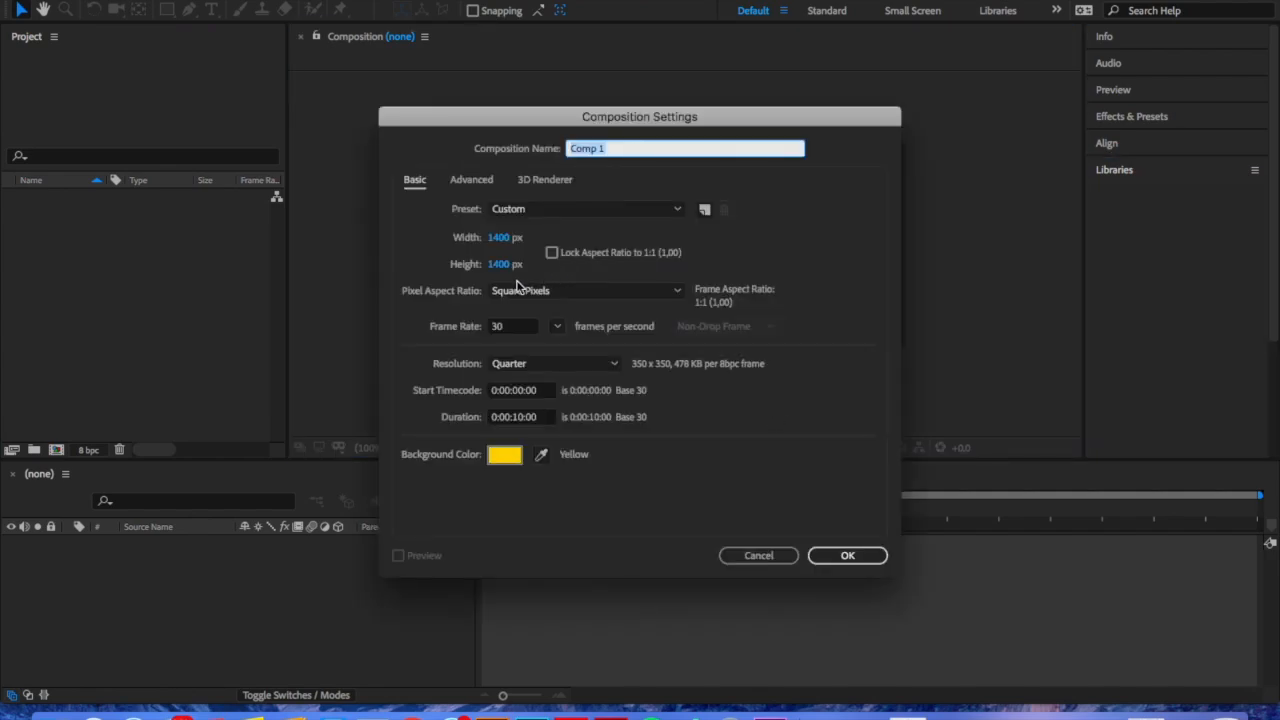
{"action": "left_click", "coordinate": [510, 237]}
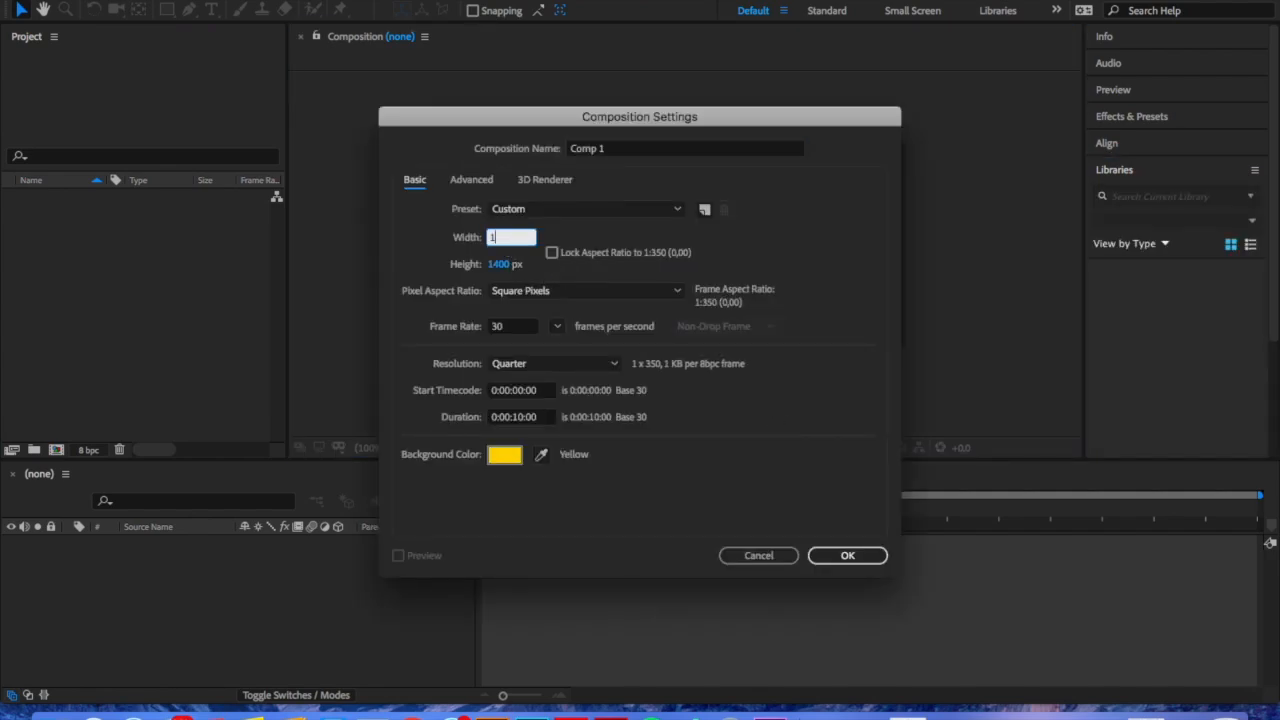
{"action": "type", "text": "1920"}
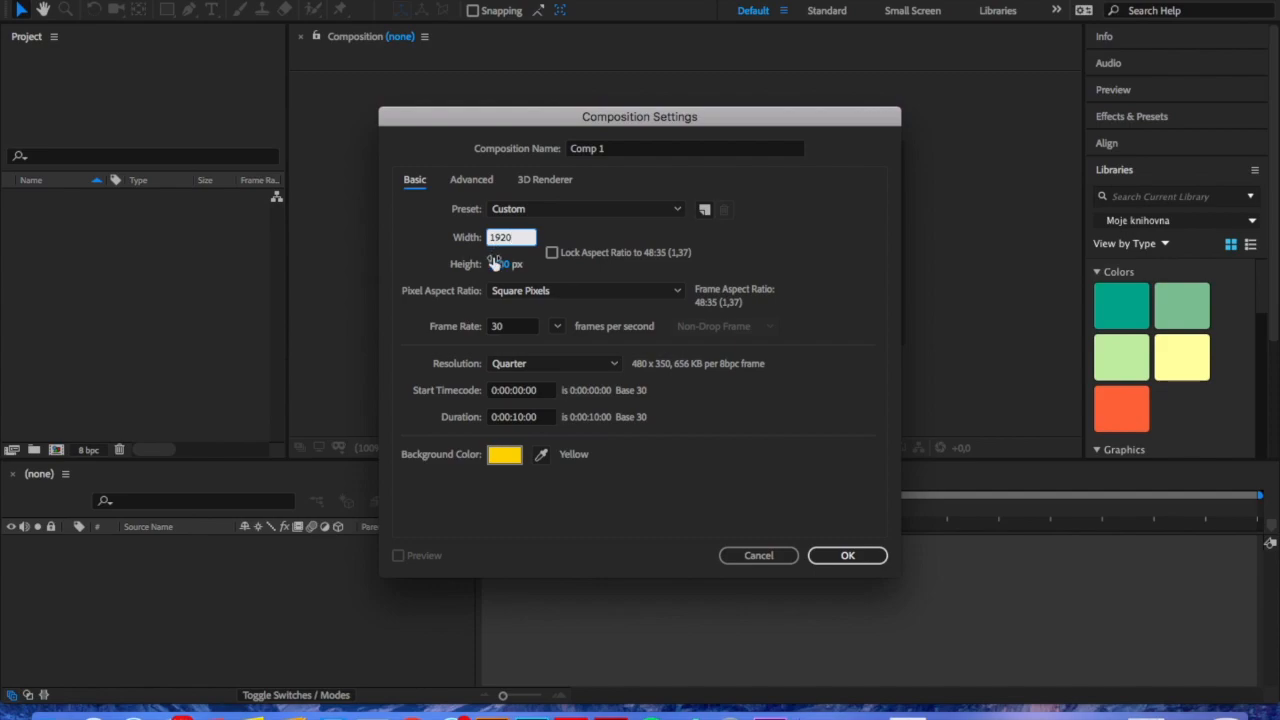
{"action": "type", "text": "108"}
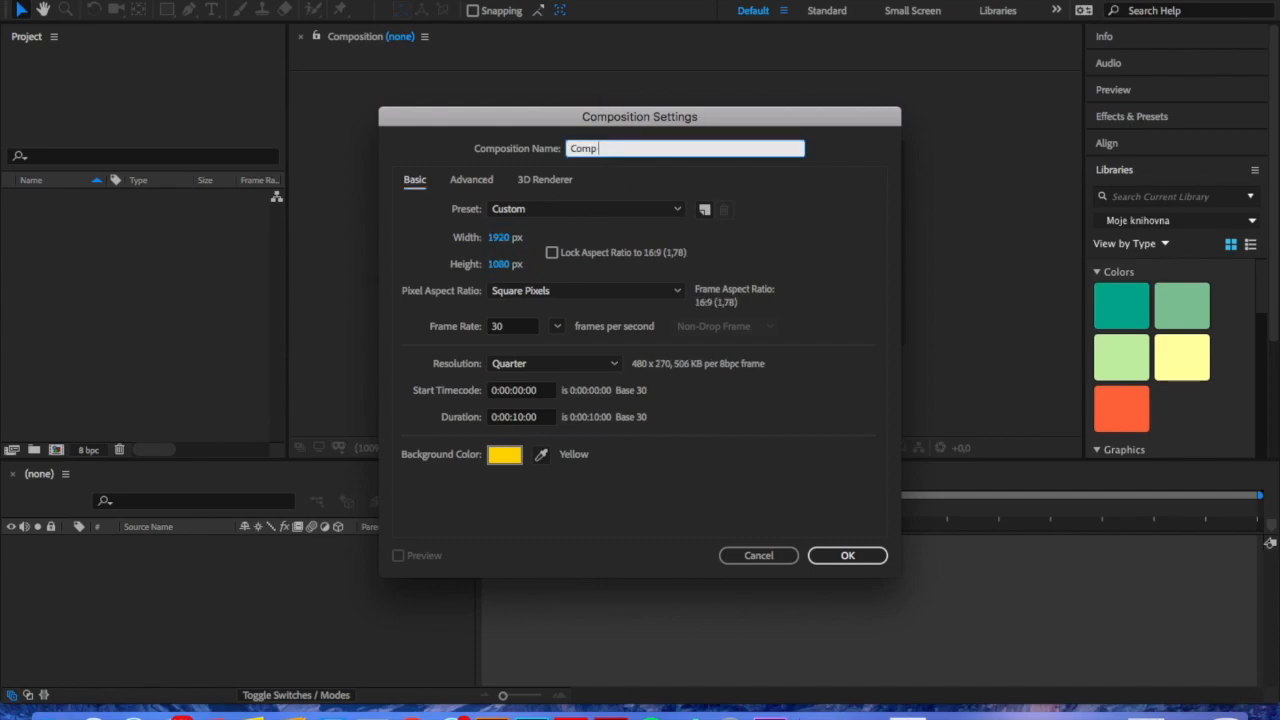
{"action": "type", "text": "Magazine"}
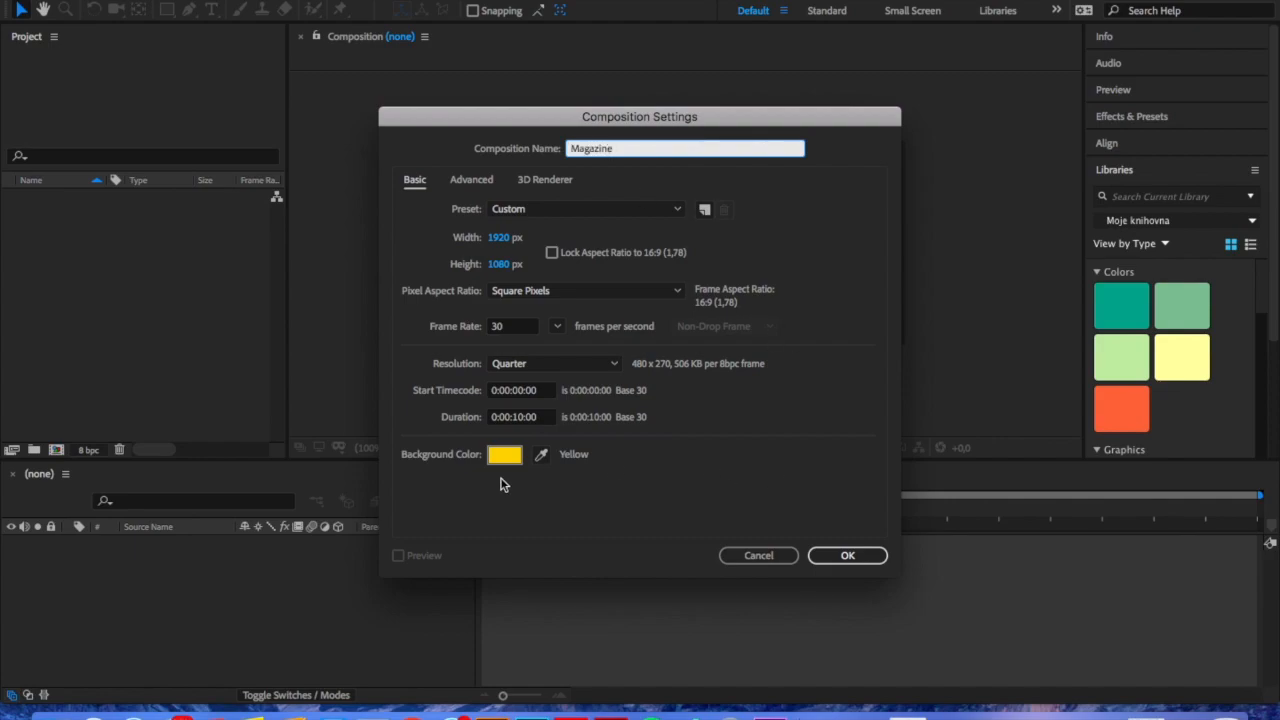
{"action": "left_click", "coordinate": [504, 454]}
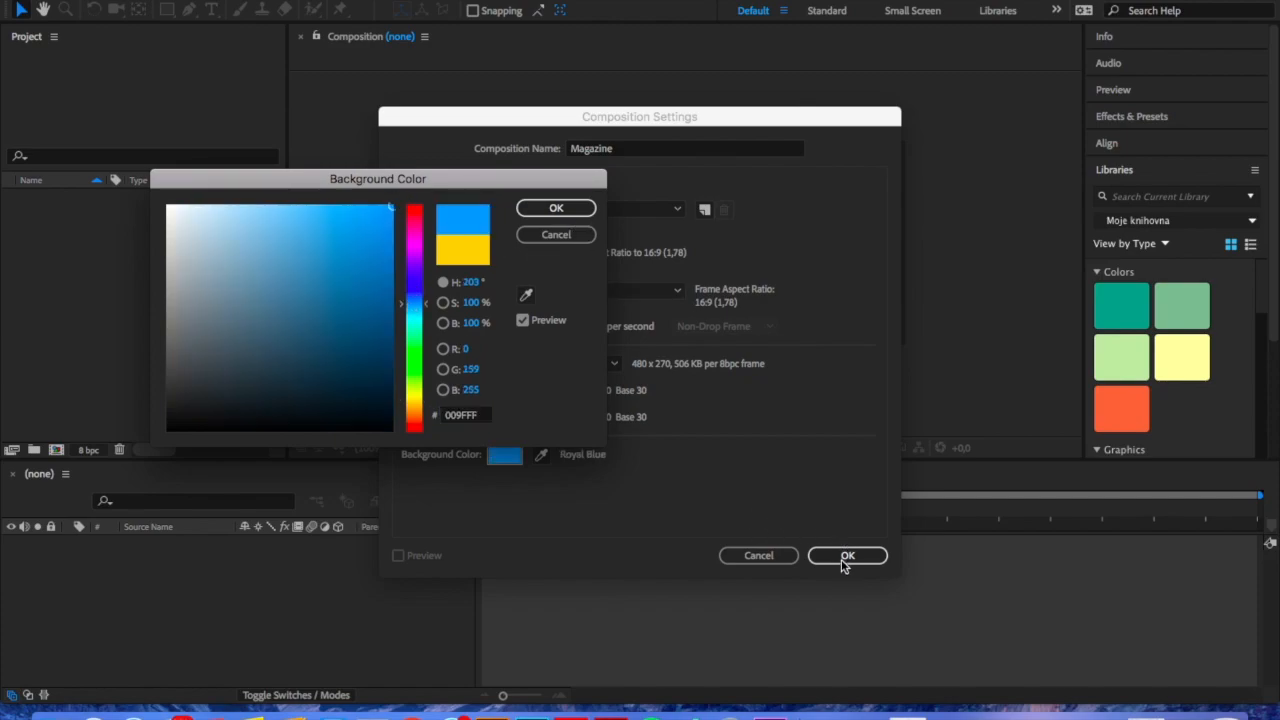
- Create the Magazine comp and import the magazine PDFs a–e as timeline layers
{"action": "left_click", "coordinate": [846, 555]}
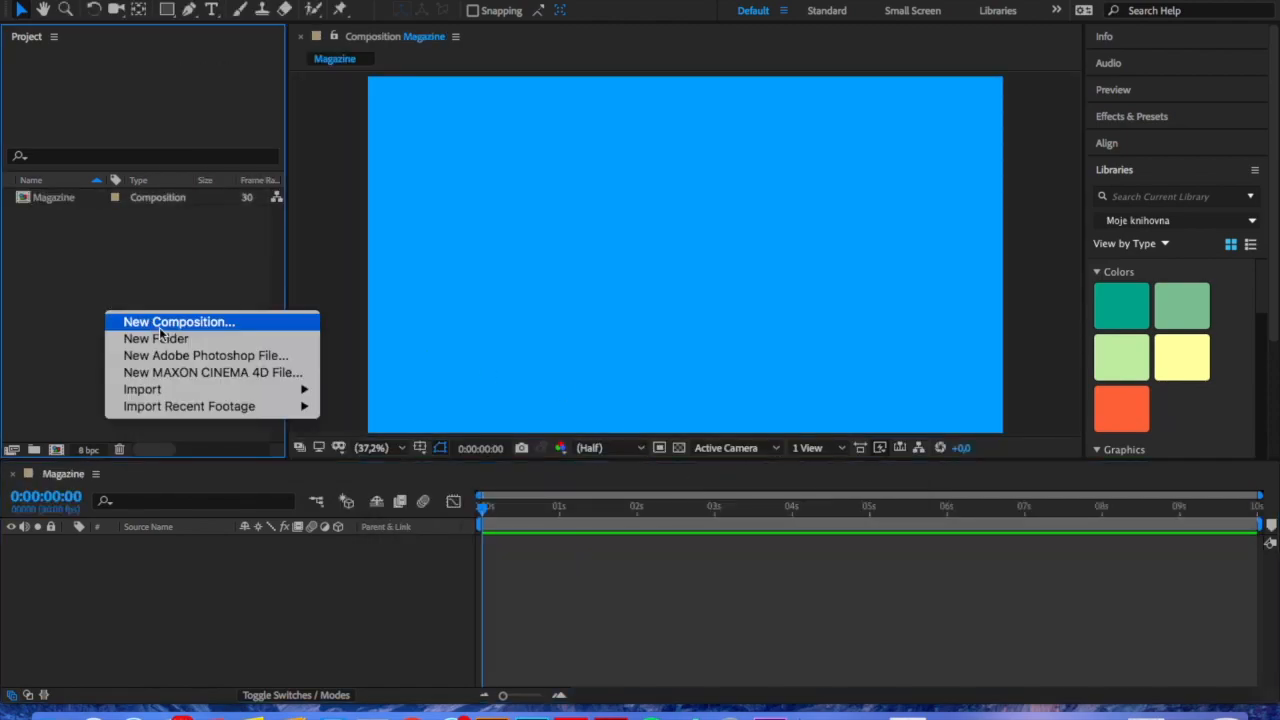
{"action": "left_click", "coordinate": [142, 389]}
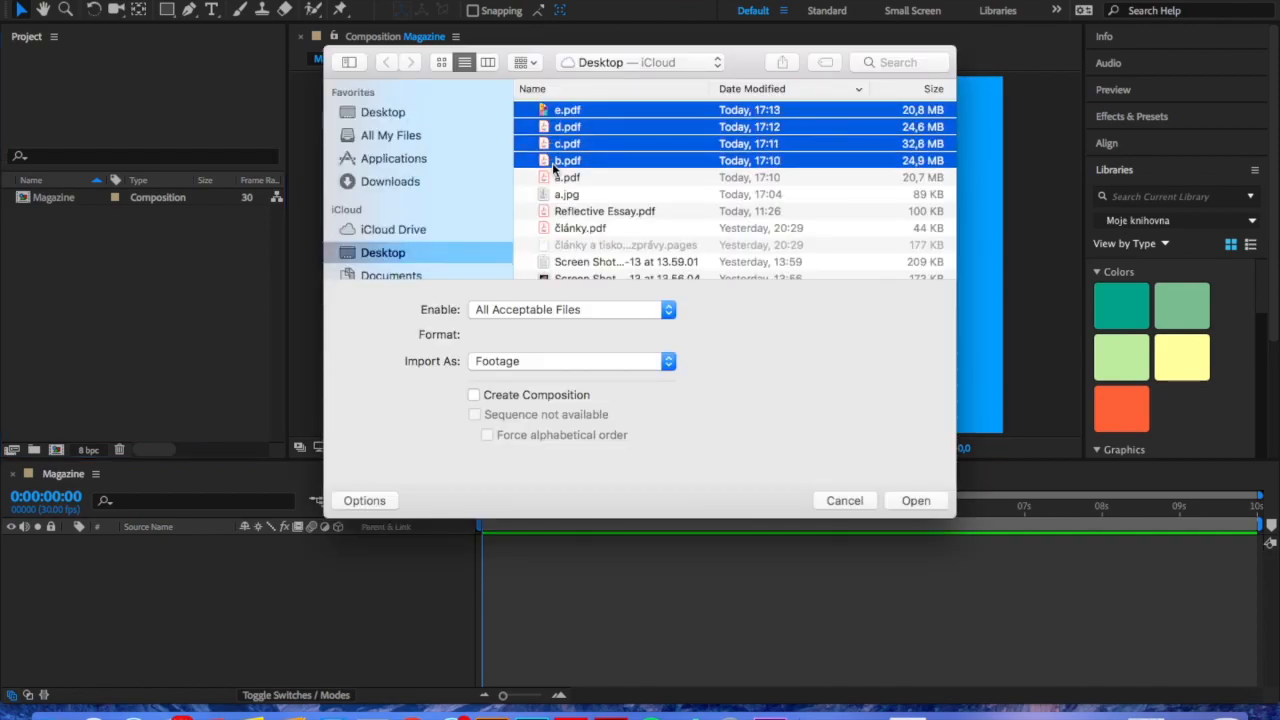
{"action": "left_click", "coordinate": [914, 500]}
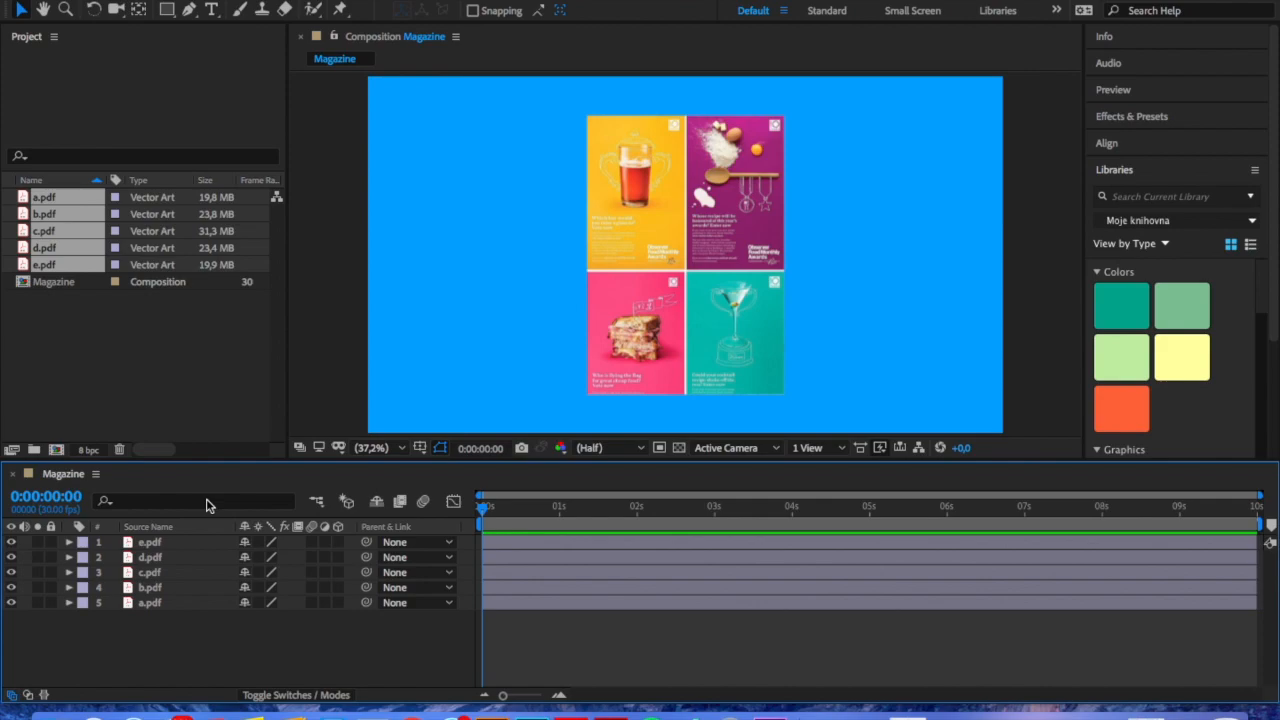
{"action": "left_click", "coordinate": [149, 541]}
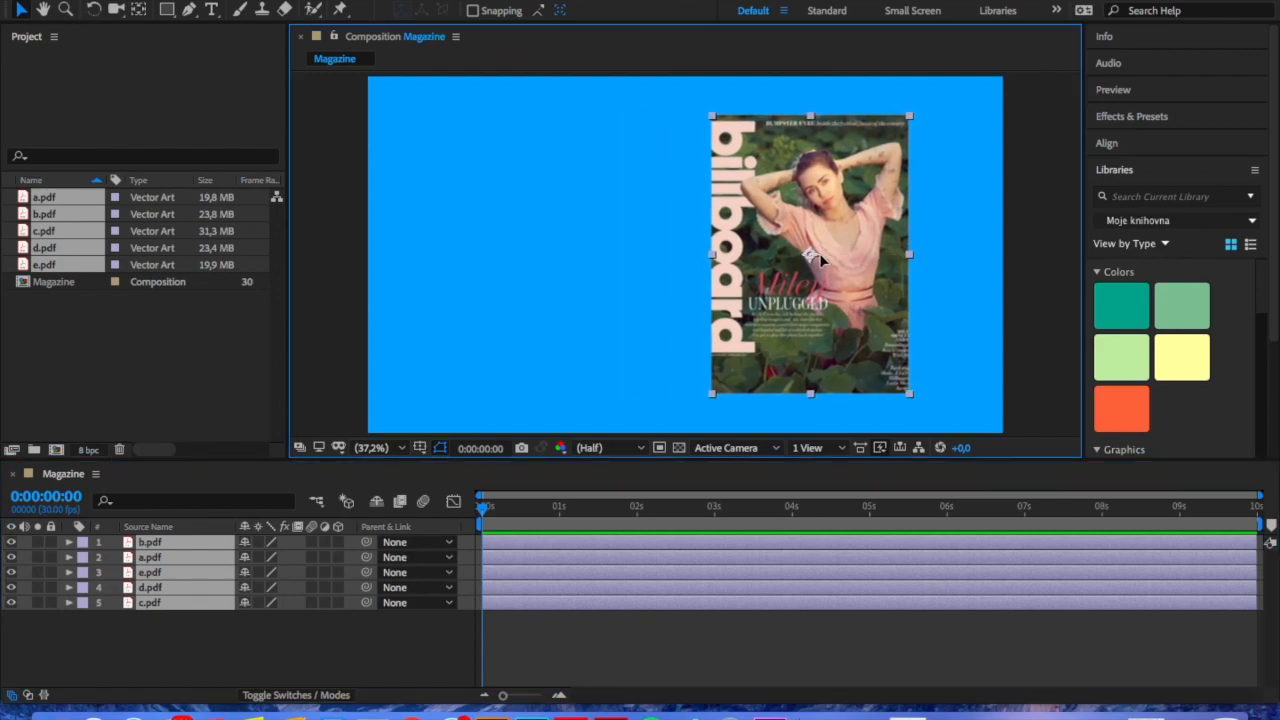
- Move the billboard cover right of centre, toggling the grid on and off to check placement
{"action": "left_click_drag", "start_coordinate": [810, 255], "coordinate": [800, 247]}
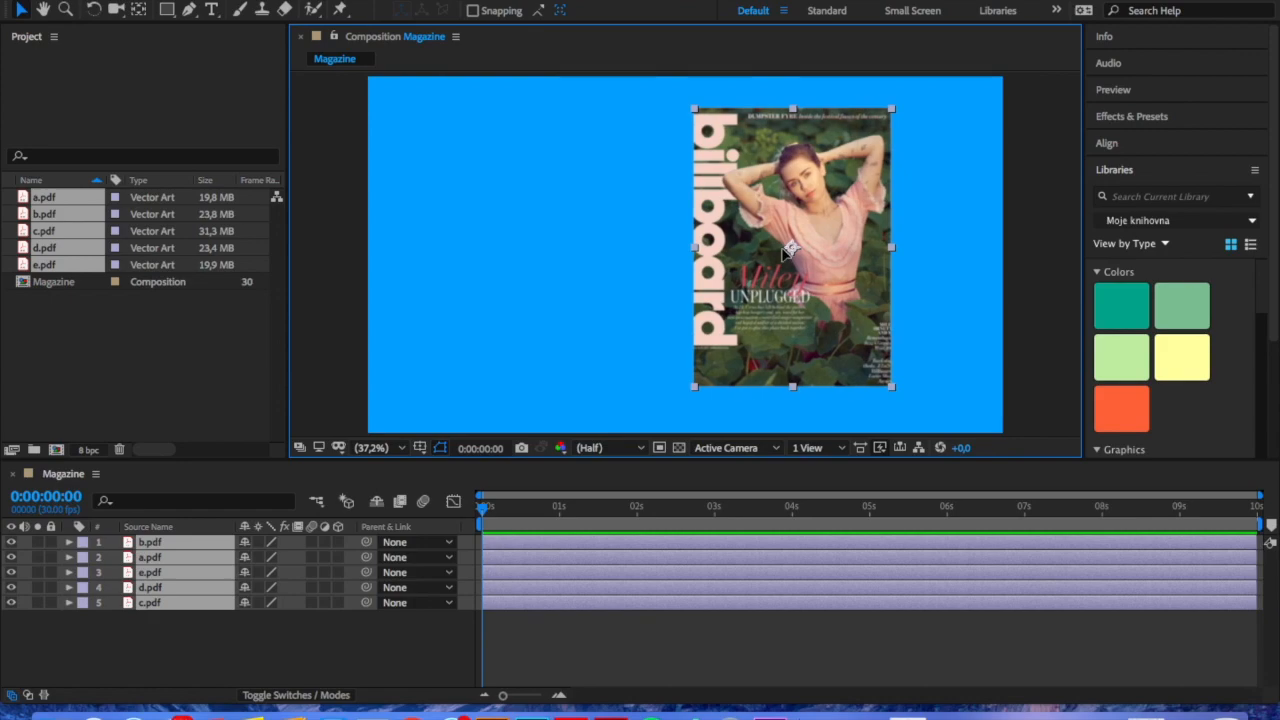
{"action": "left_click", "coordinate": [440, 447]}
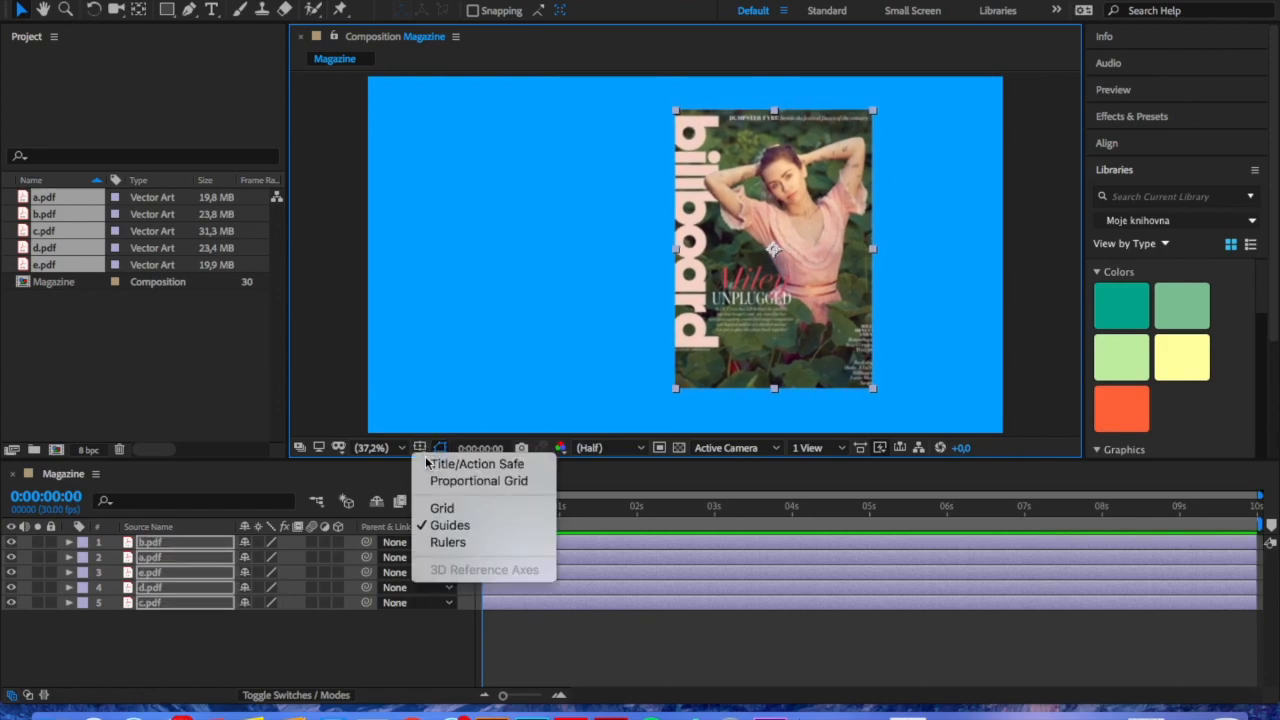
{"action": "left_click", "coordinate": [441, 508]}
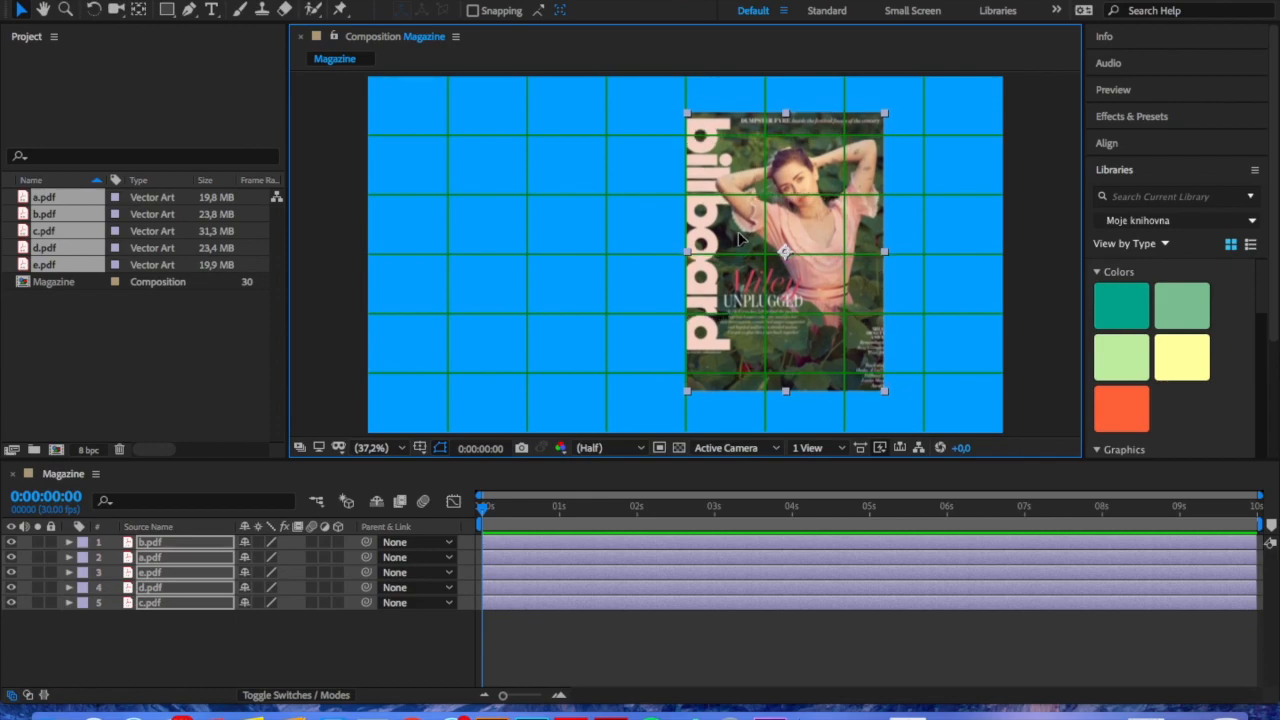
{"action": "mouse_move", "coordinate": [251, 616]}
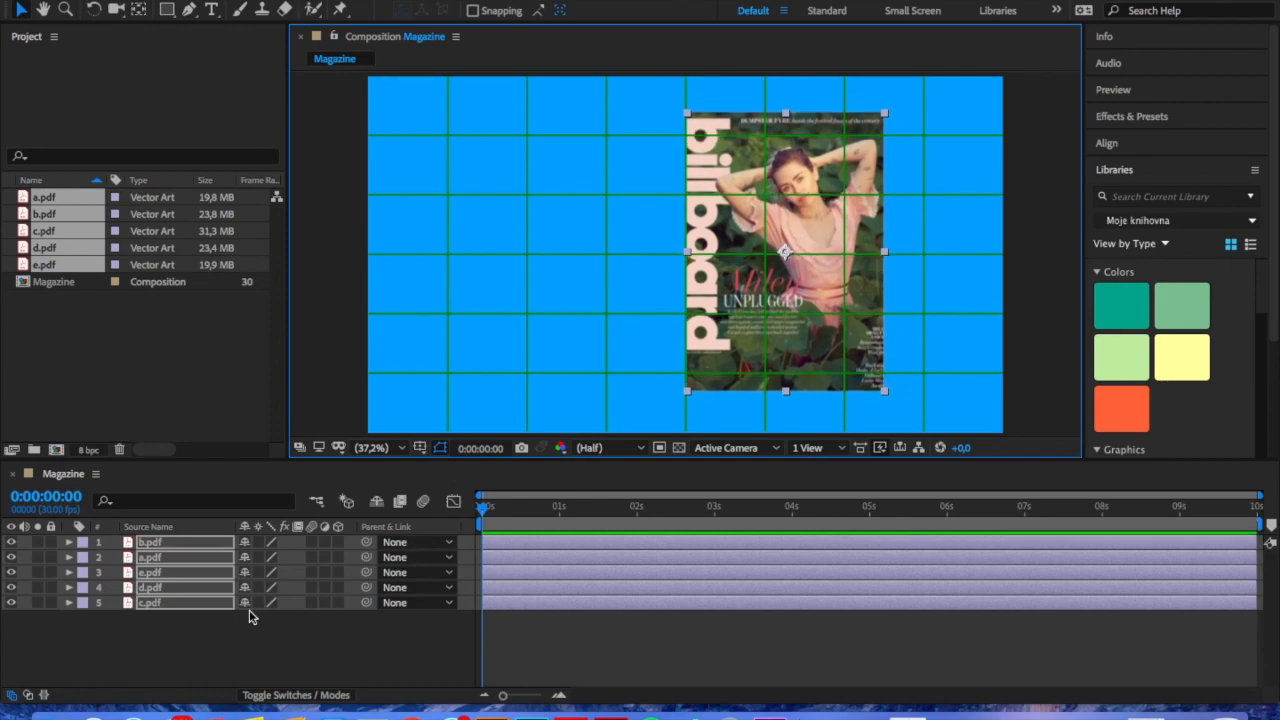
{"action": "left_click", "coordinate": [440, 447]}
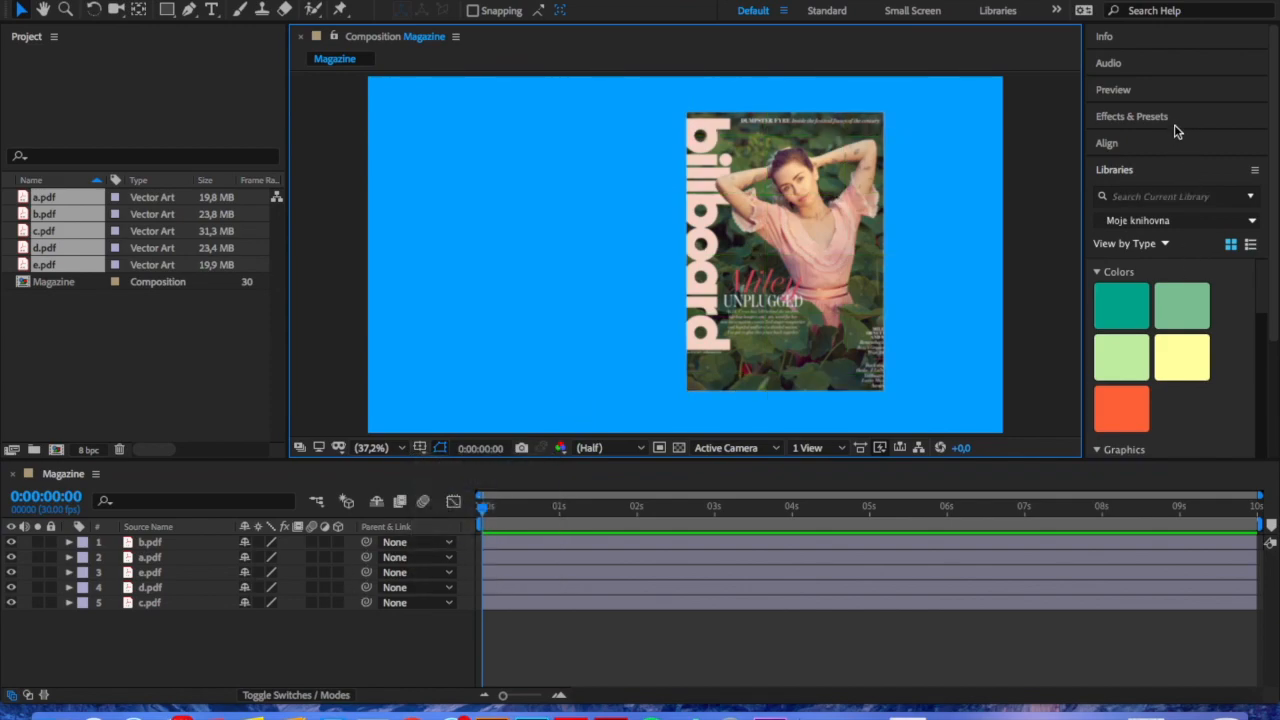
- Search the effects for 'pa' and apply CC Page Turn to the billboard cover layer
{"action": "left_click", "coordinate": [1131, 116]}
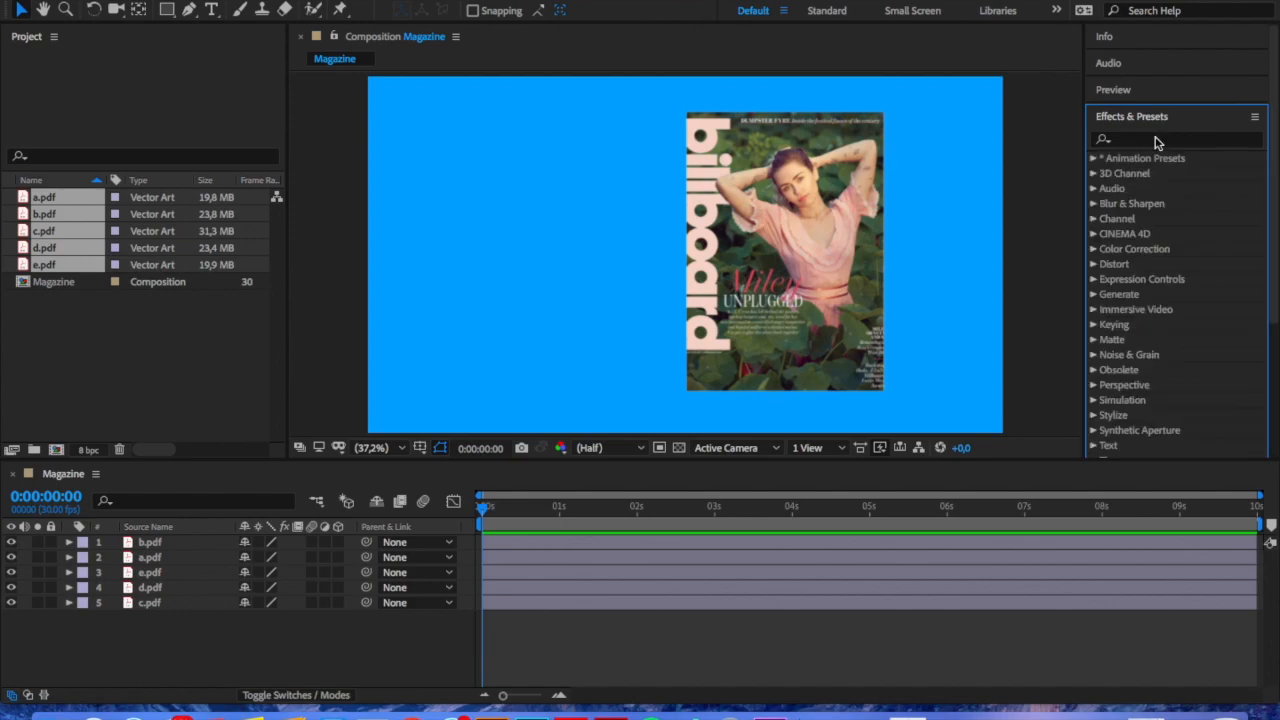
{"action": "type", "text": "page"}
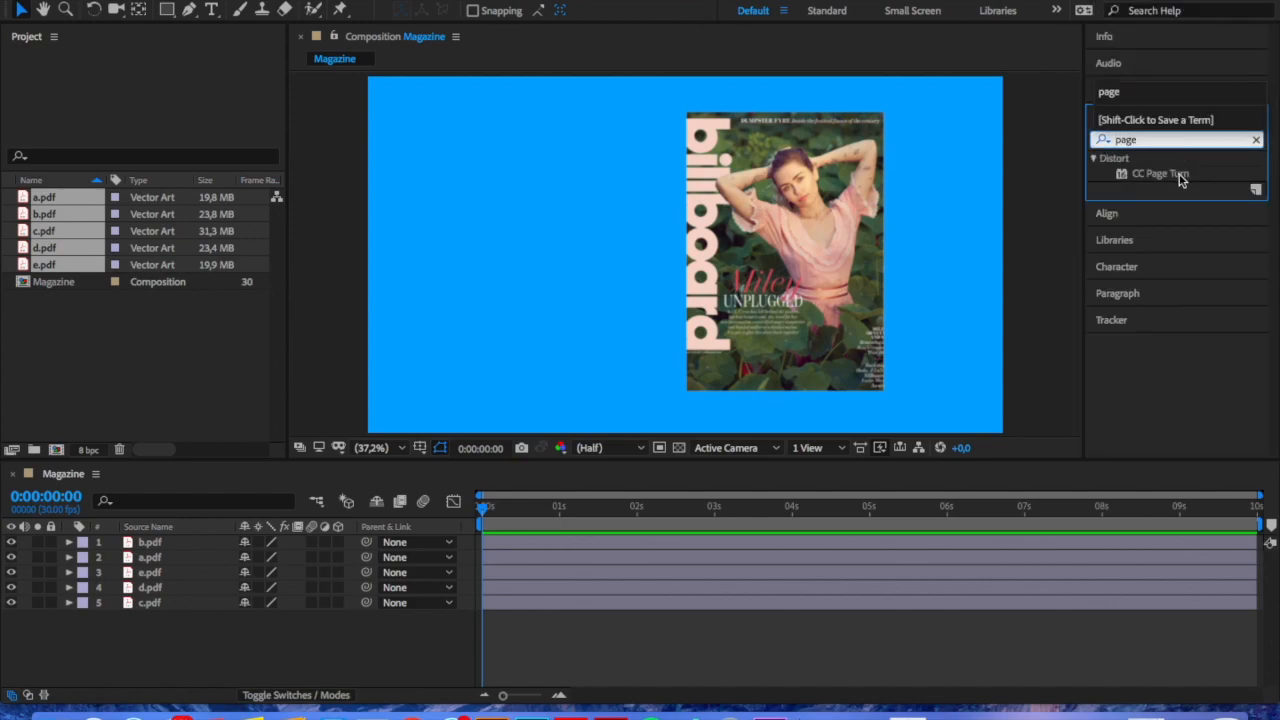
{"action": "double_click", "coordinate": [1160, 173]}
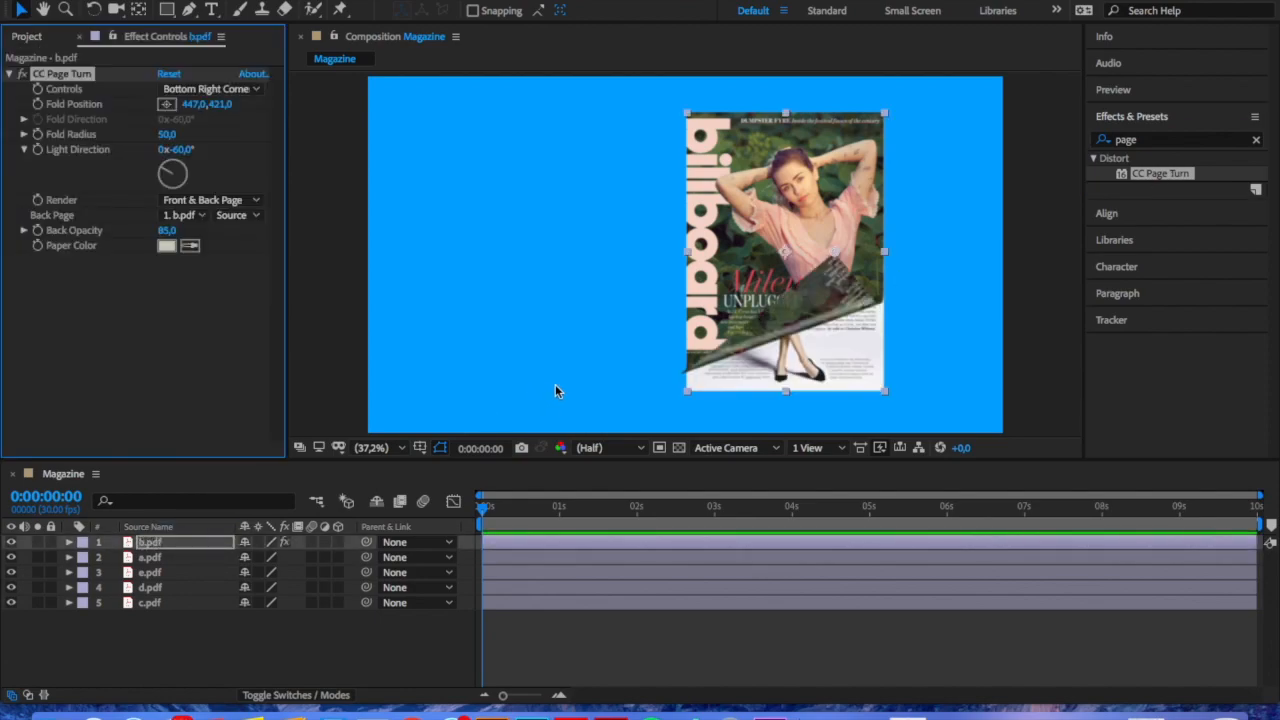
{"action": "mouse_move", "coordinate": [838, 290]}
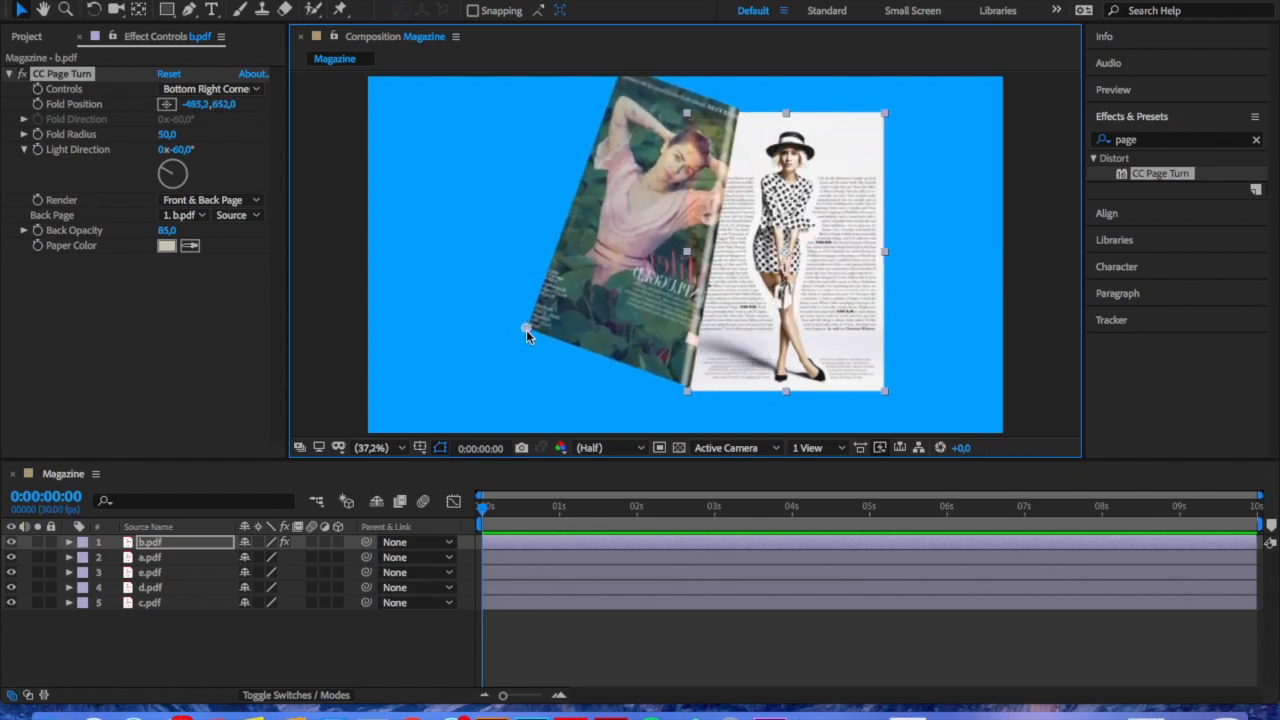
- Adjust the cover's curl and set CC Page Turn's Back Page to a.pdf
{"action": "left_click_drag", "start_coordinate": [528, 335], "coordinate": [553, 320]}
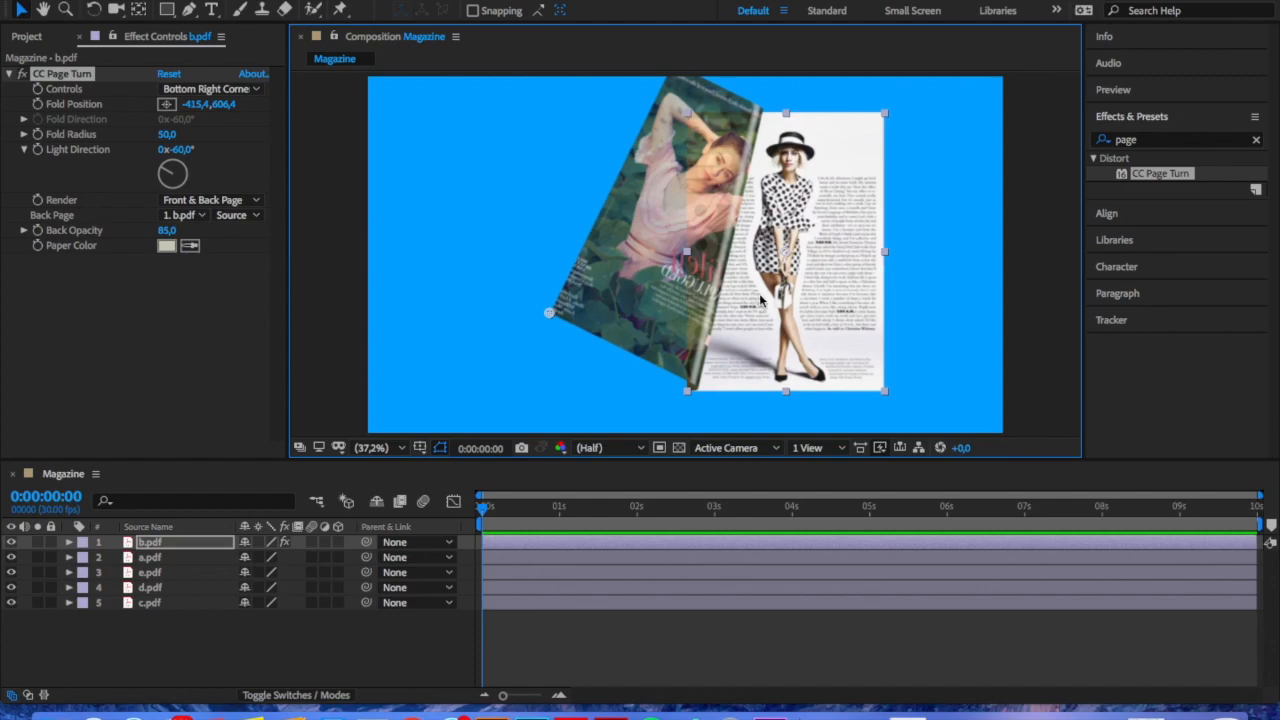
{"action": "mouse_move", "coordinate": [672, 212]}
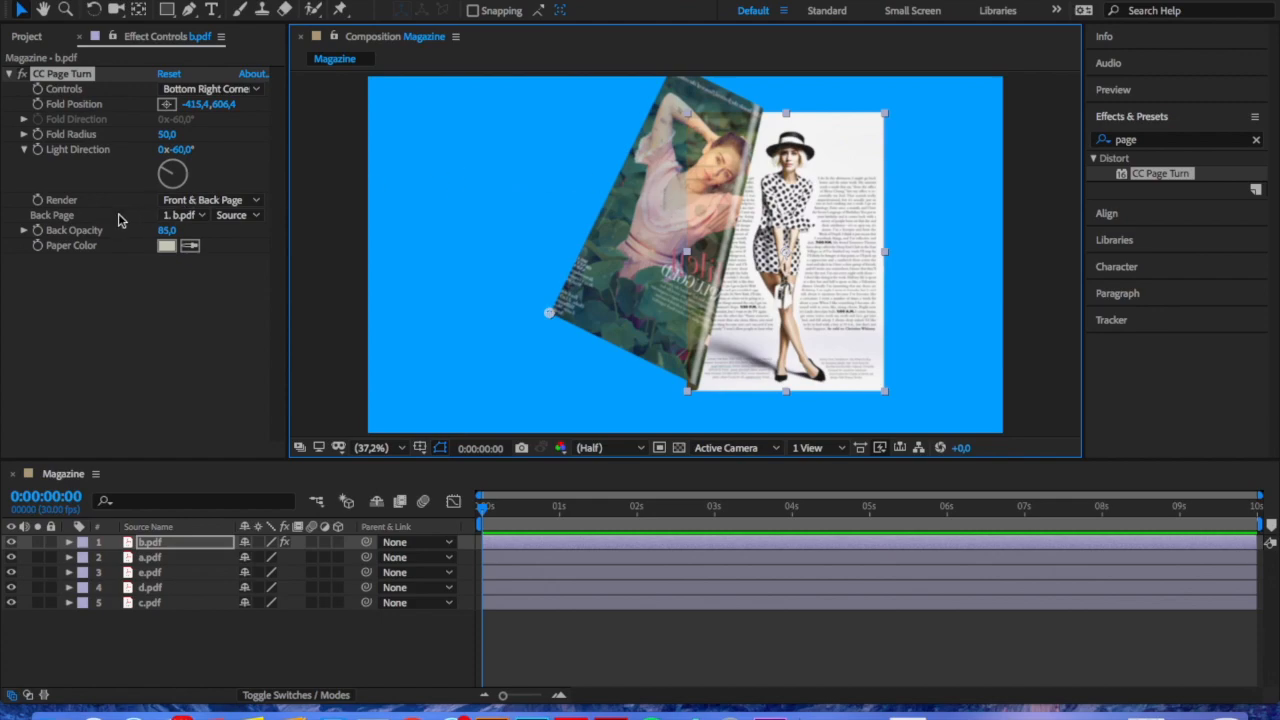
{"action": "mouse_move", "coordinate": [70, 217]}
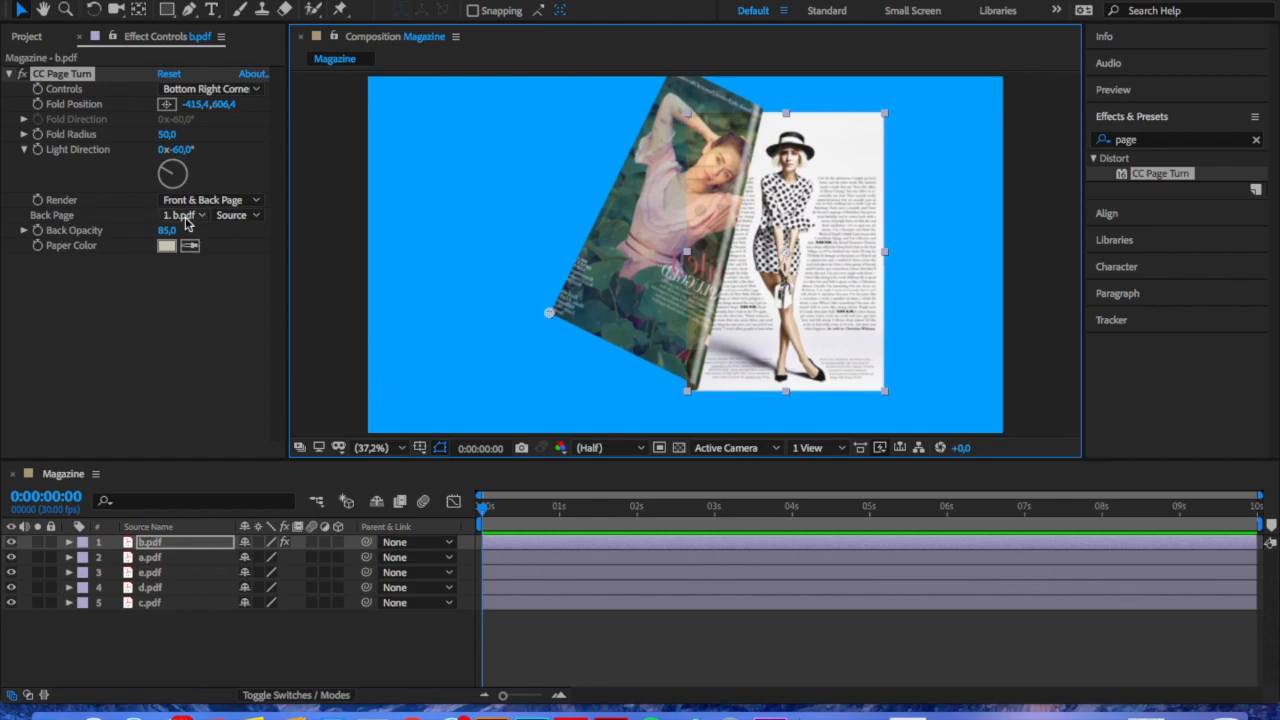
{"action": "left_click", "coordinate": [184, 214]}
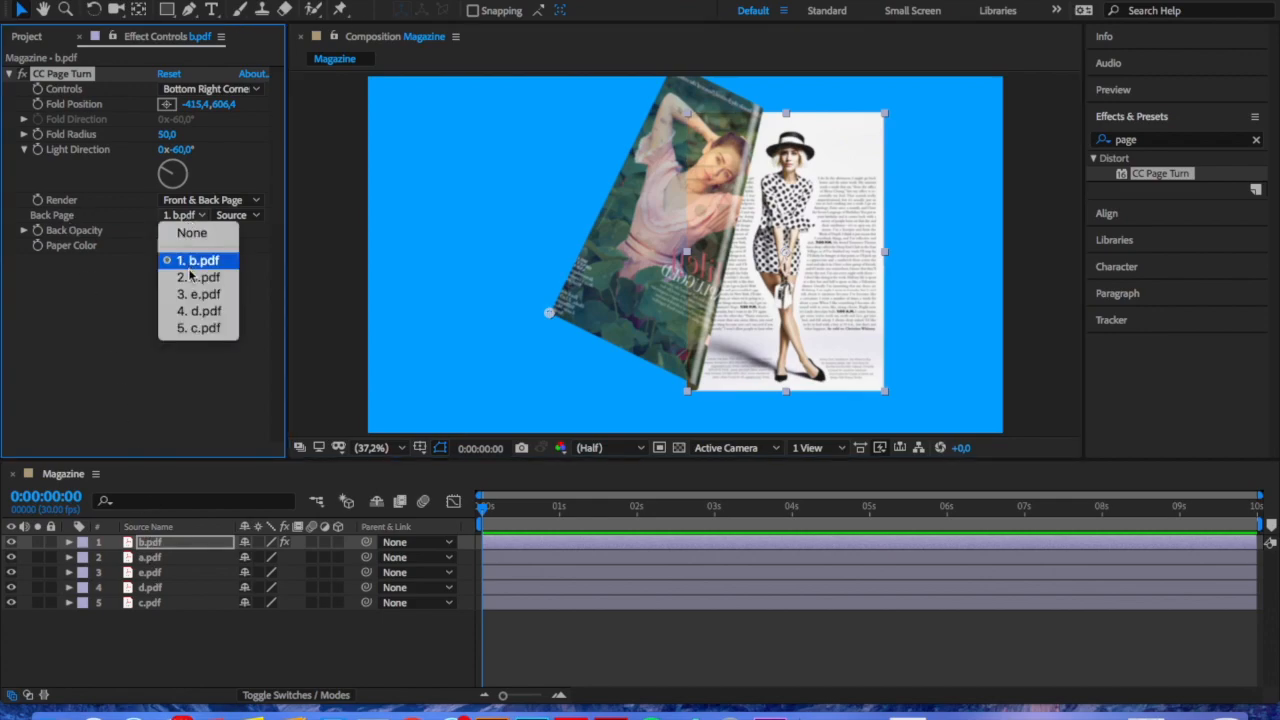
{"action": "left_click", "coordinate": [198, 277]}
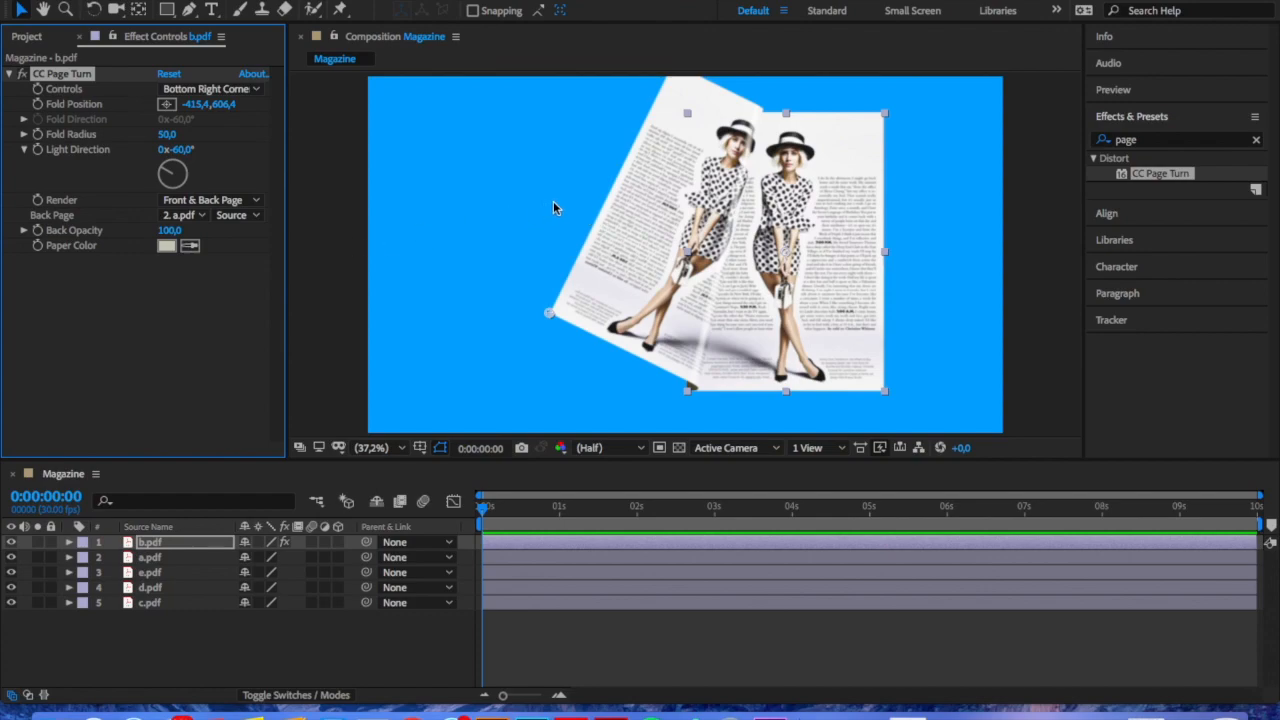
{"action": "mouse_move", "coordinate": [762, 340]}
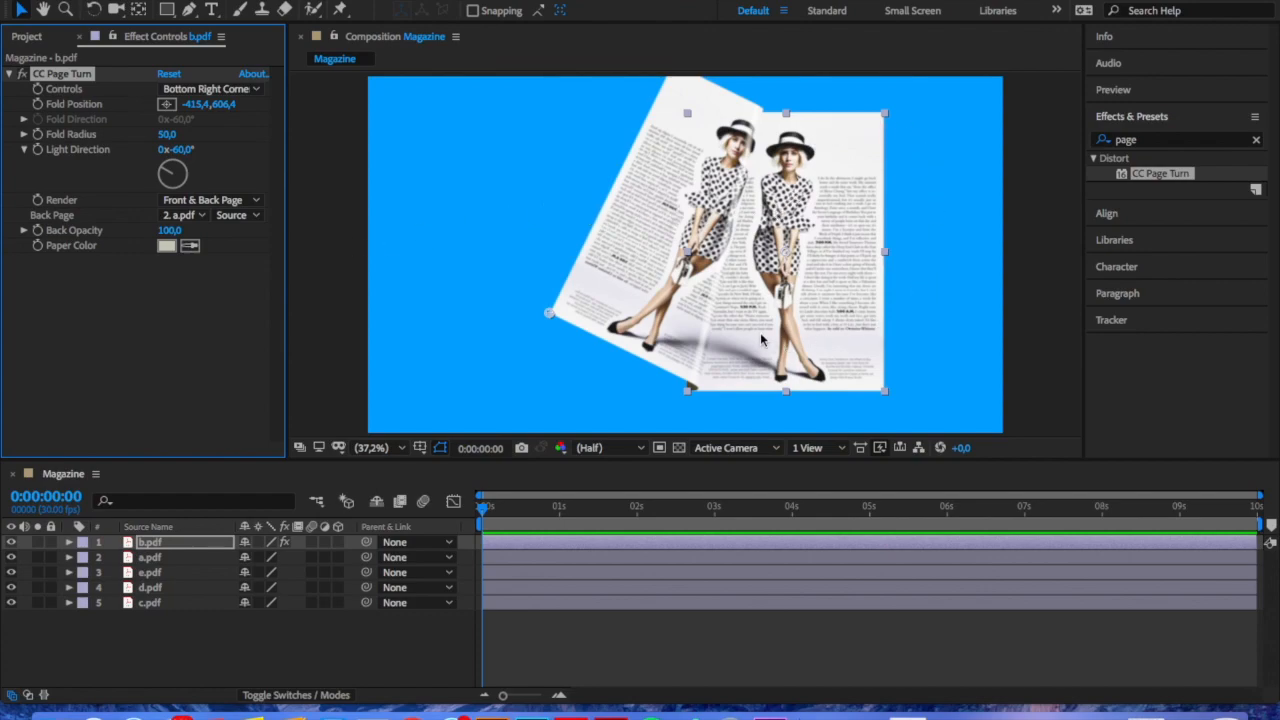
{"action": "mouse_move", "coordinate": [800, 317]}
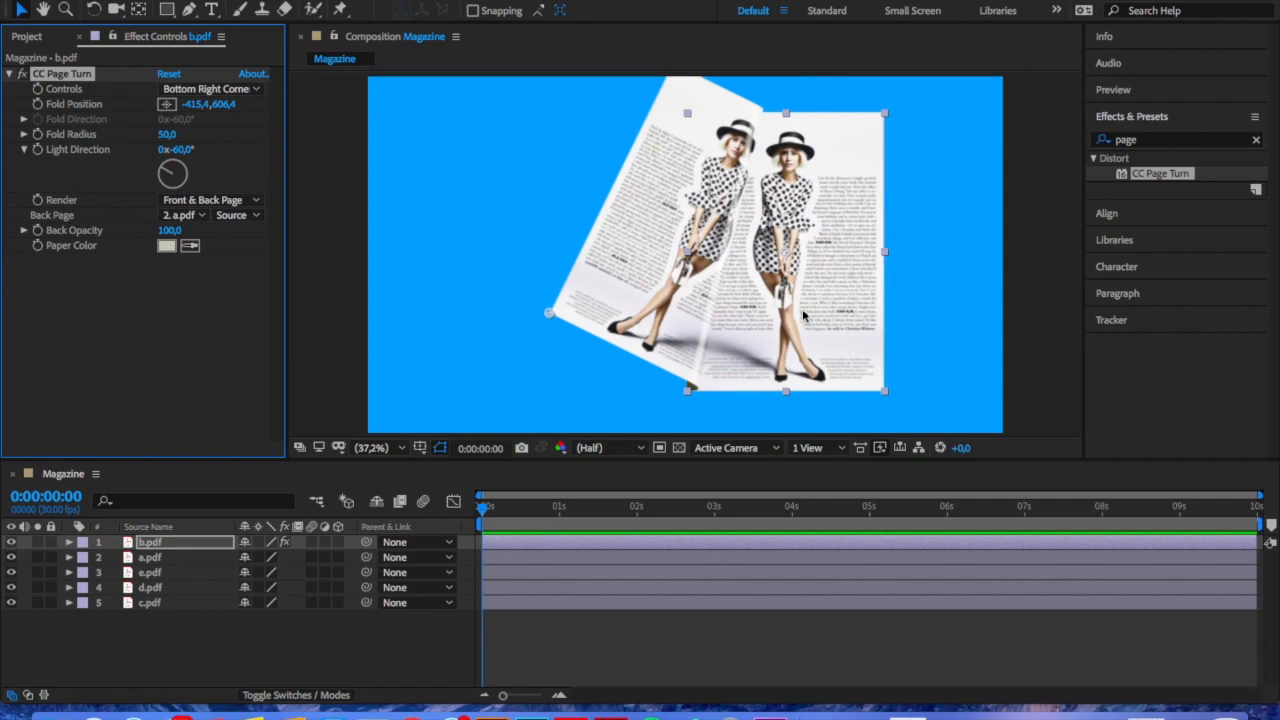
{"action": "mouse_move", "coordinate": [820, 225]}
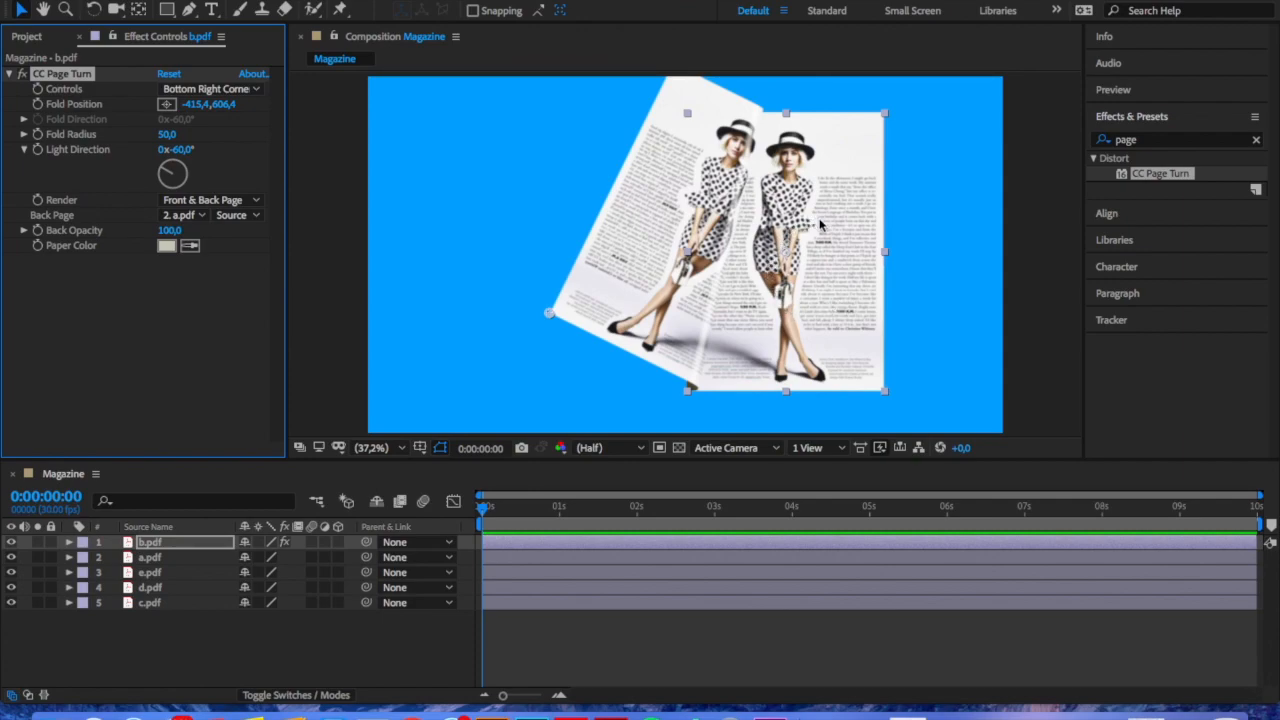
{"action": "mouse_move", "coordinate": [275, 500]}
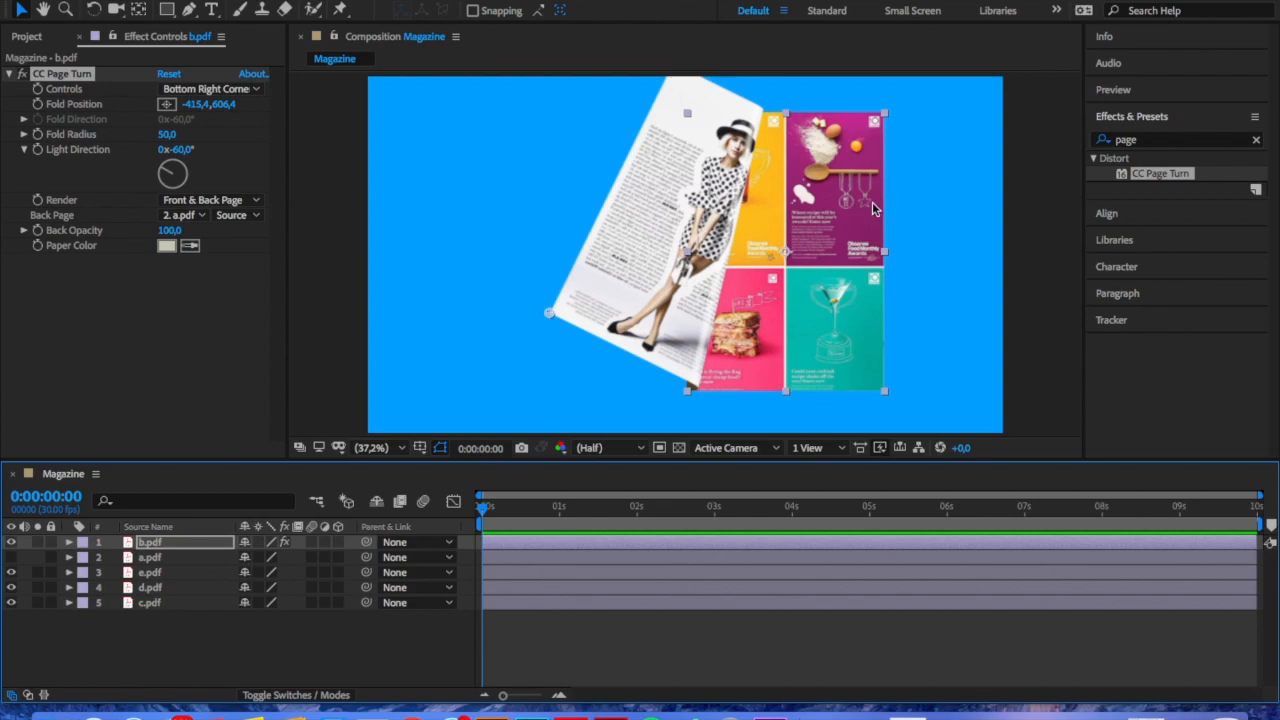
{"action": "mouse_move", "coordinate": [568, 392]}
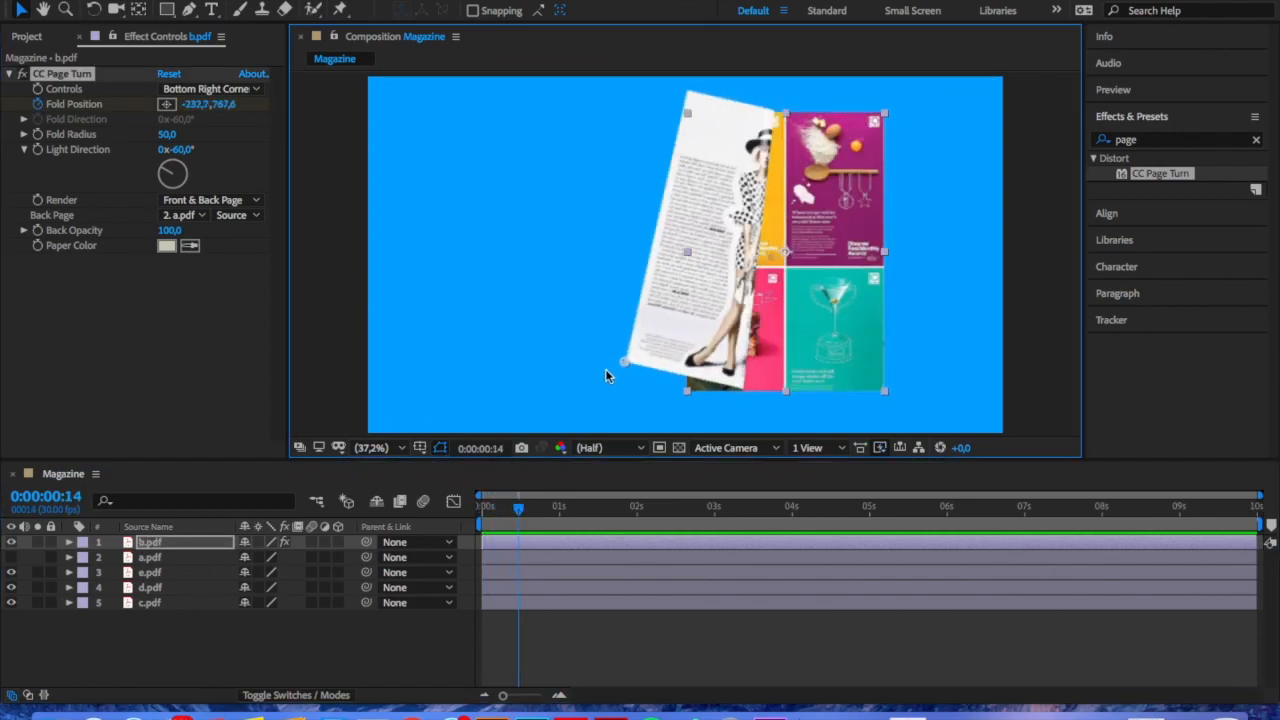
- At frame 14, drag the fold so the cover lies flat at the left edge, then adjust Fold Radius
{"action": "left_click_drag", "start_coordinate": [618, 363], "coordinate": [508, 392]}
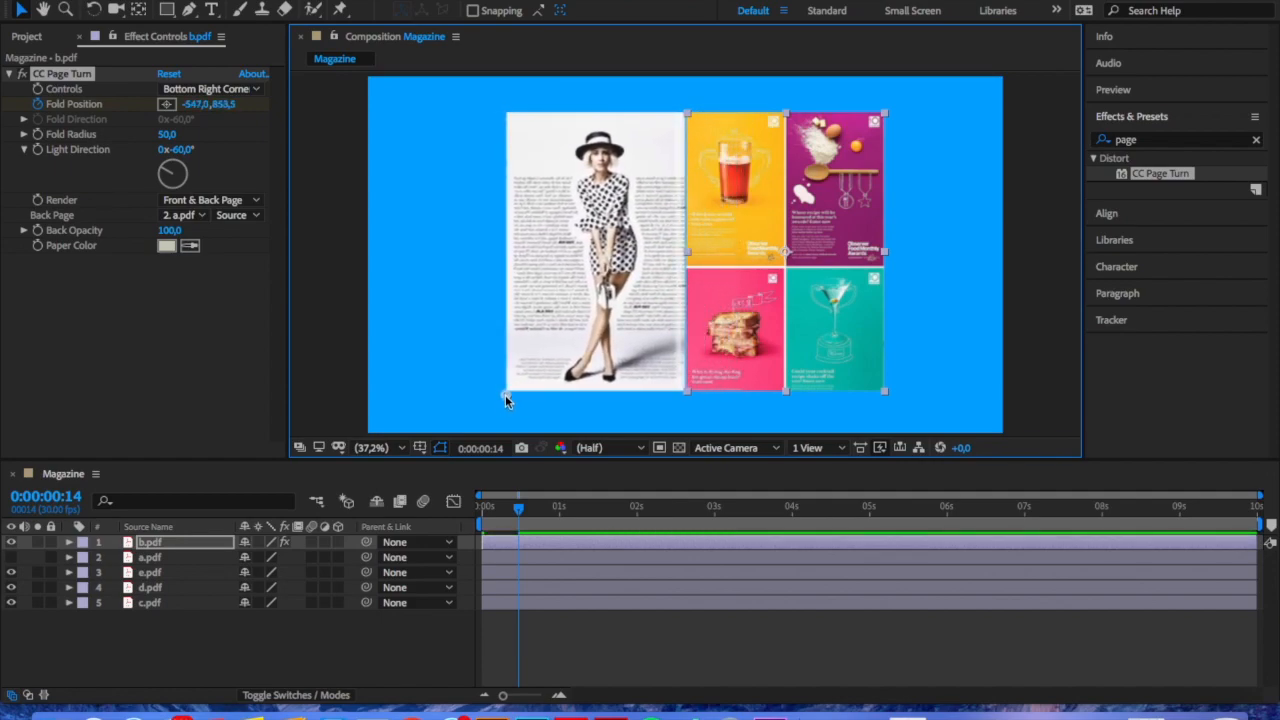
{"action": "left_click_drag", "start_coordinate": [508, 393], "coordinate": [510, 395]}
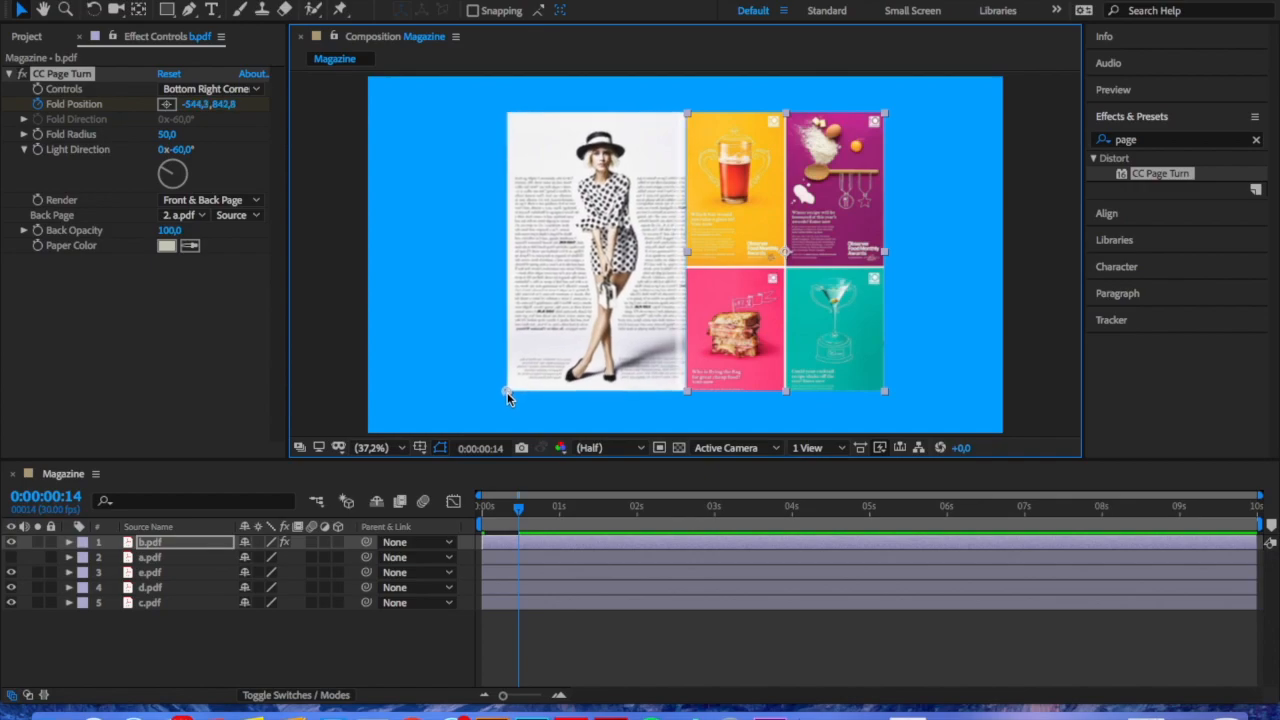
{"action": "left_click_drag", "start_coordinate": [510, 393], "coordinate": [507, 395]}
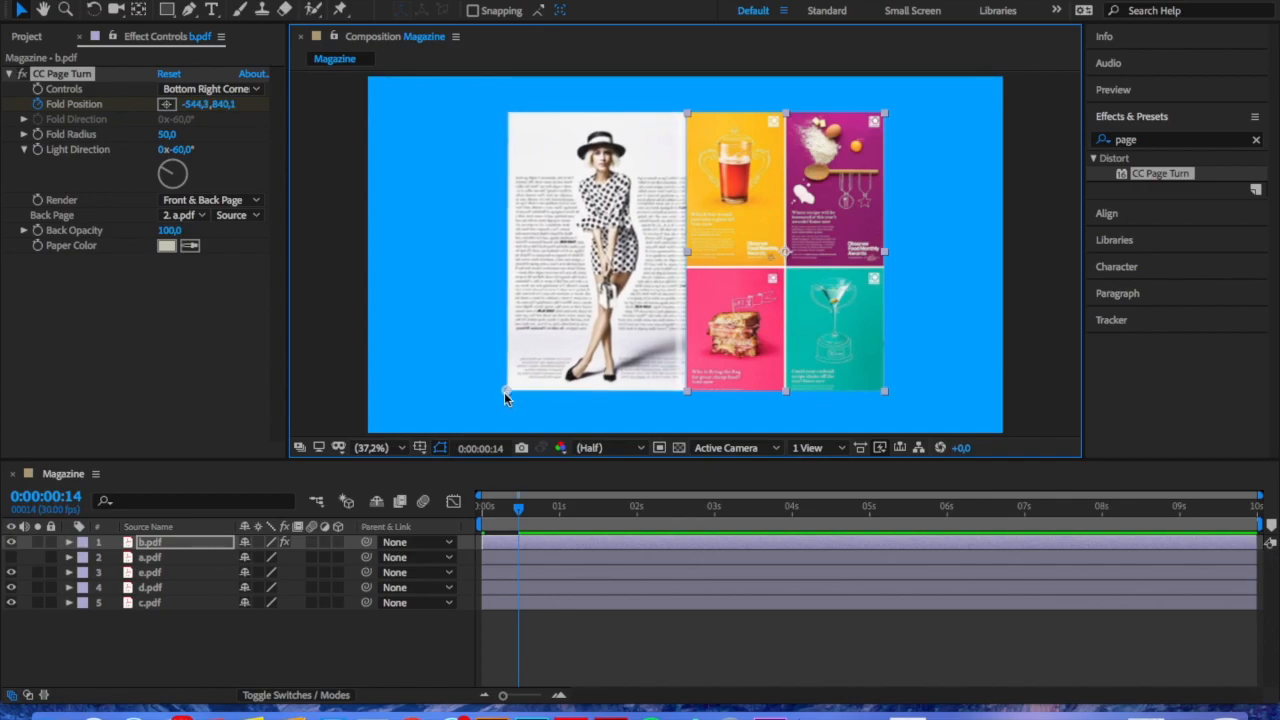
{"action": "left_click_drag", "start_coordinate": [507, 393], "coordinate": [488, 390]}
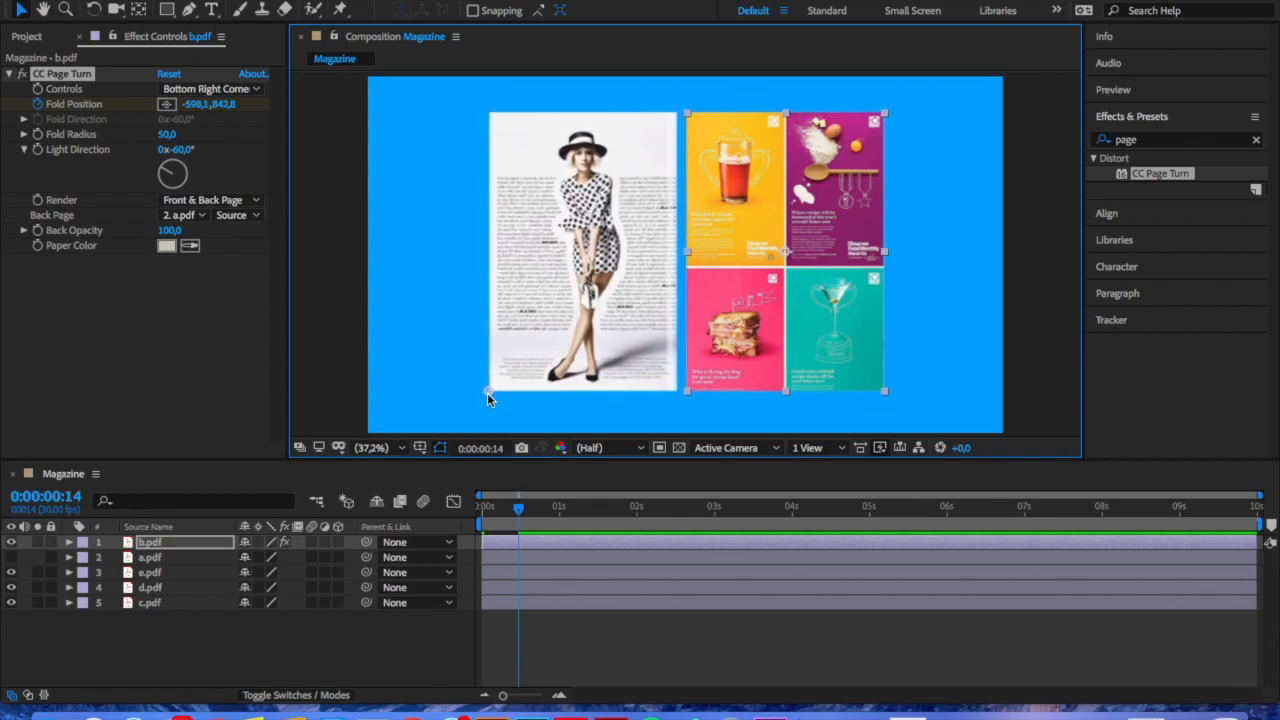
{"action": "left_click_drag", "start_coordinate": [490, 395], "coordinate": [500, 405]}
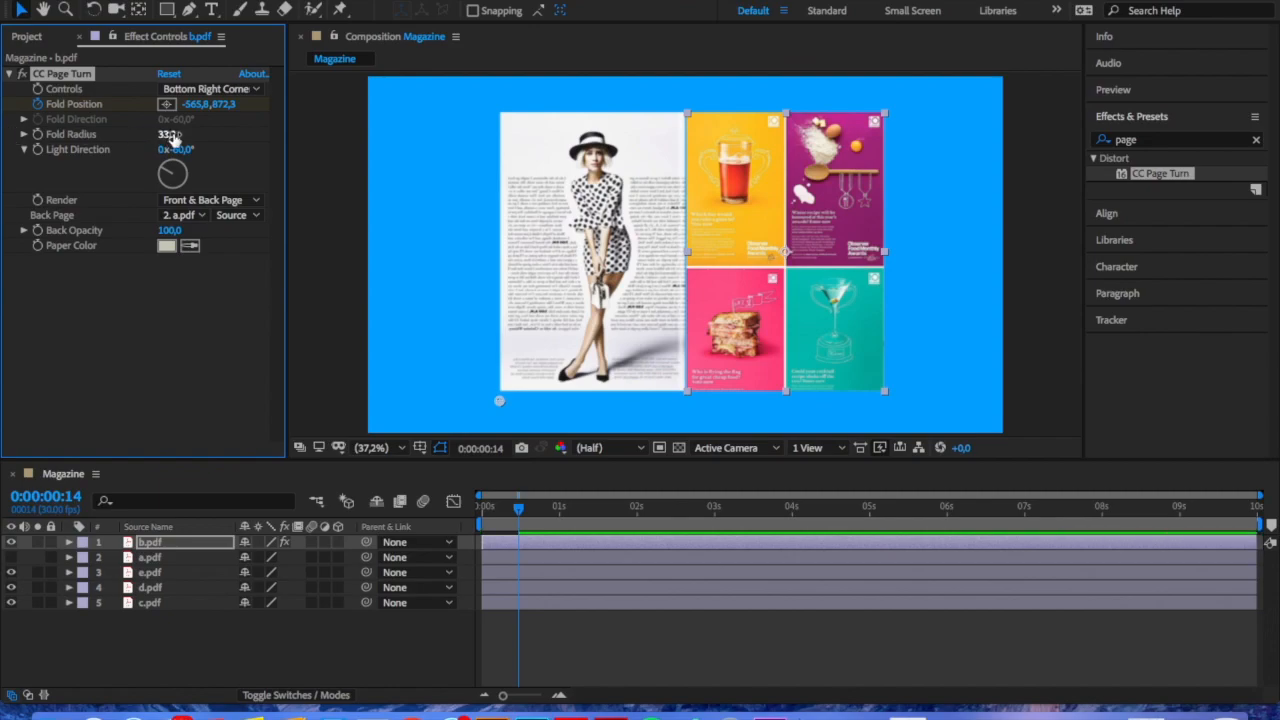
{"action": "left_click_drag", "start_coordinate": [175, 134], "coordinate": [160, 134]}
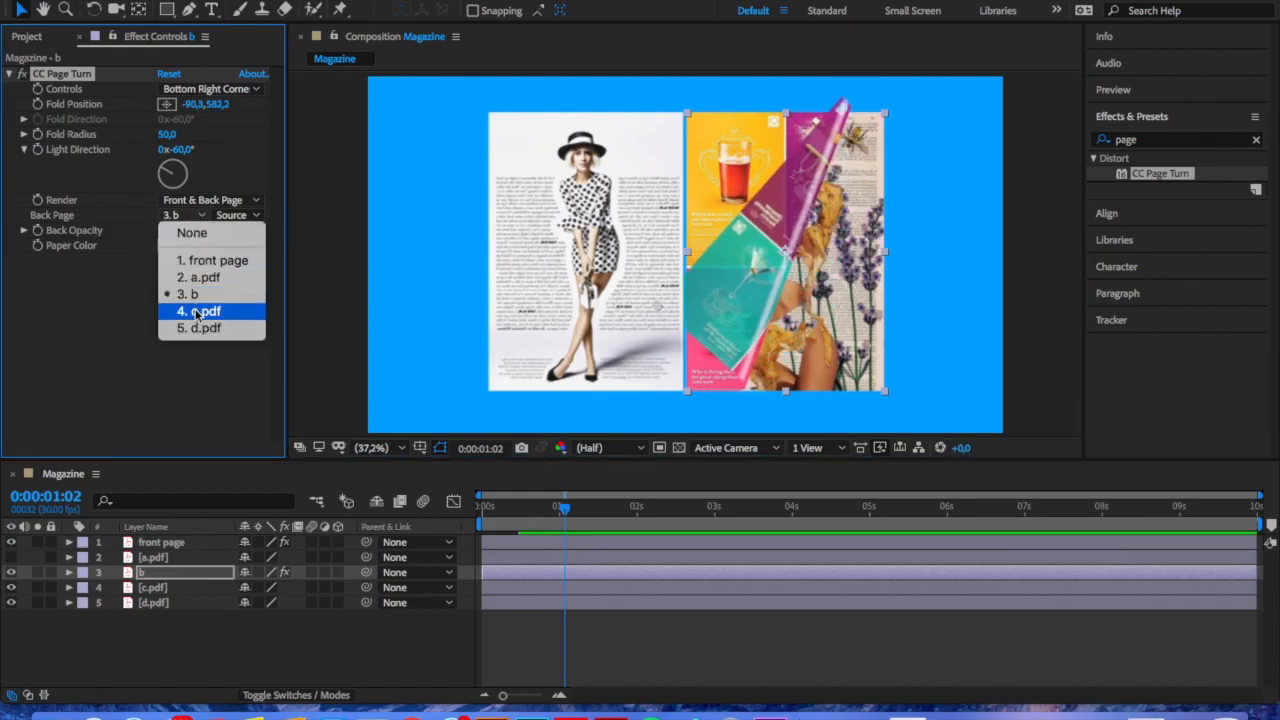
- Set the food page's Back Page to c.pdf; keyframe the fold flat at 0:18, fully turned by 1:00
{"action": "left_click", "coordinate": [199, 311]}
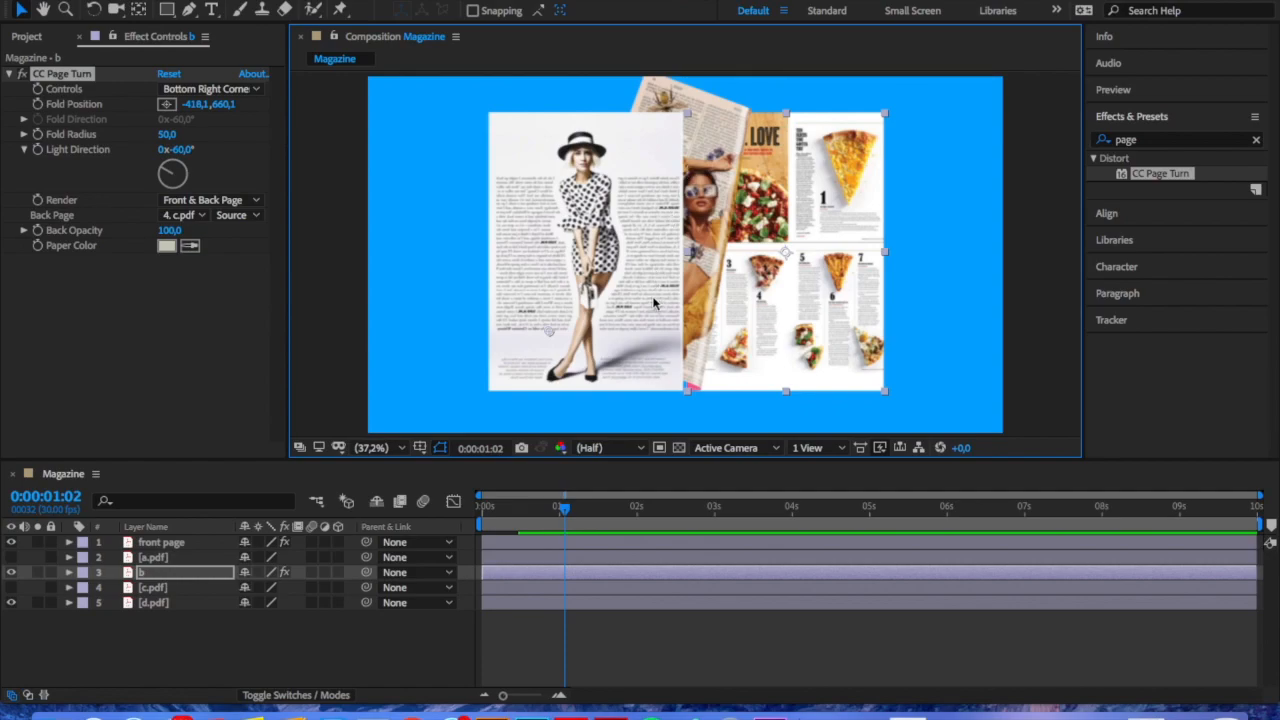
{"action": "mouse_move", "coordinate": [660, 275]}
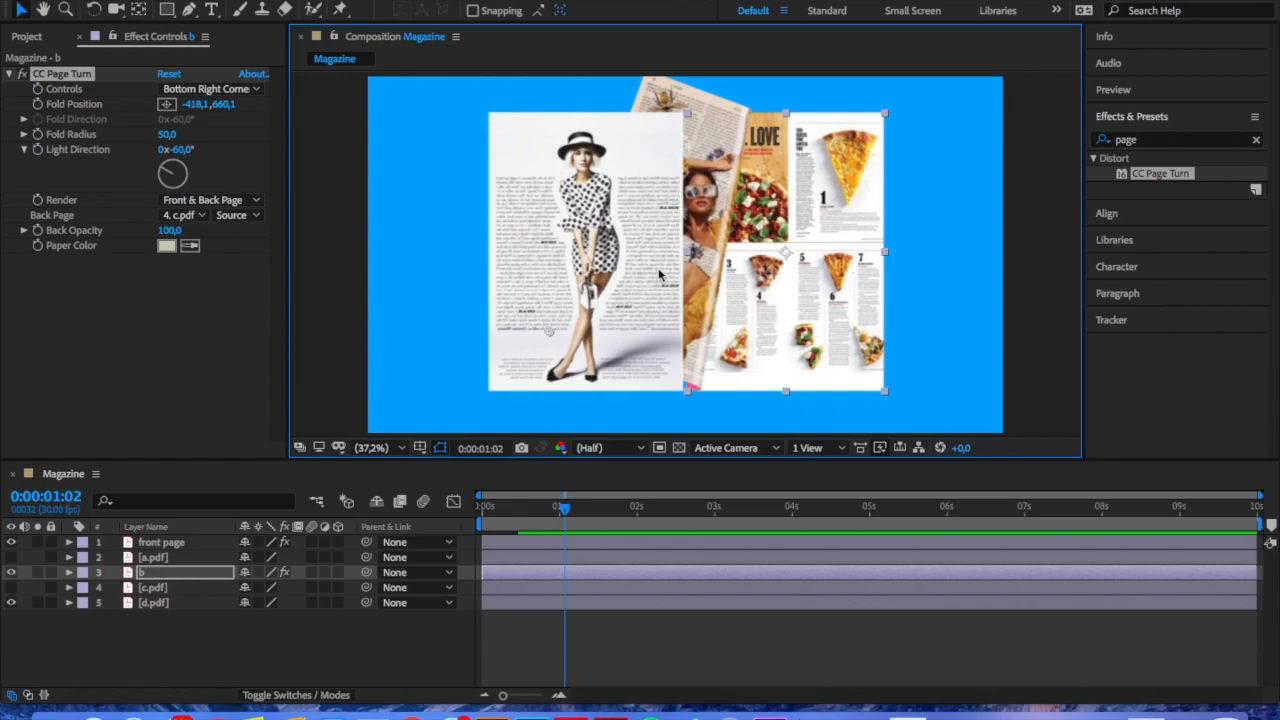
{"action": "mouse_move", "coordinate": [617, 350]}
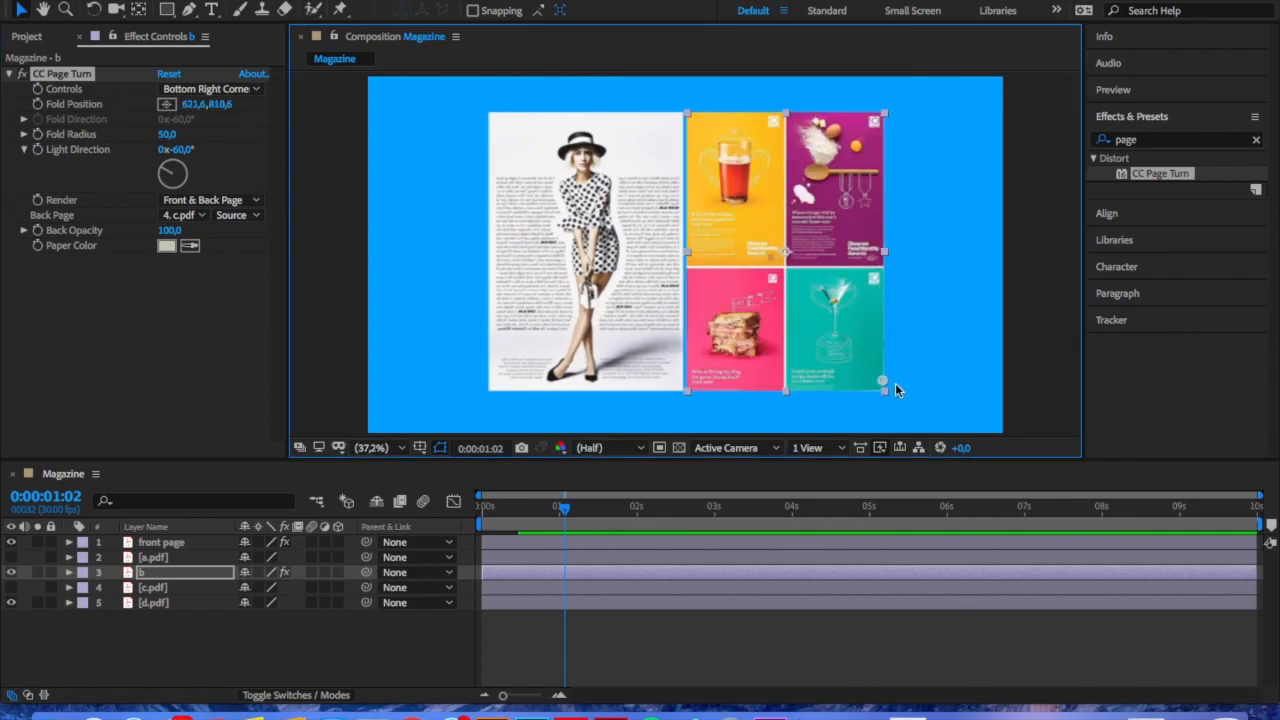
{"action": "left_click_drag", "start_coordinate": [883, 382], "coordinate": [897, 386]}
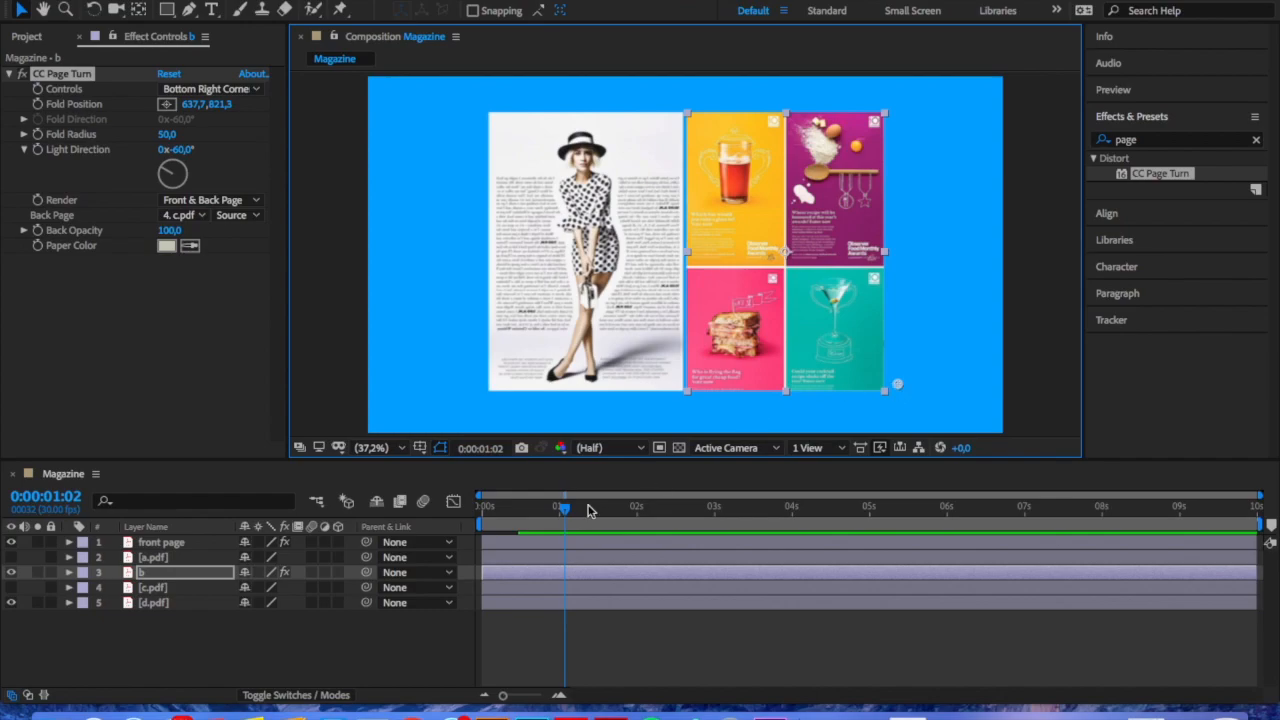
{"action": "left_click_drag", "start_coordinate": [565, 509], "coordinate": [528, 509]}
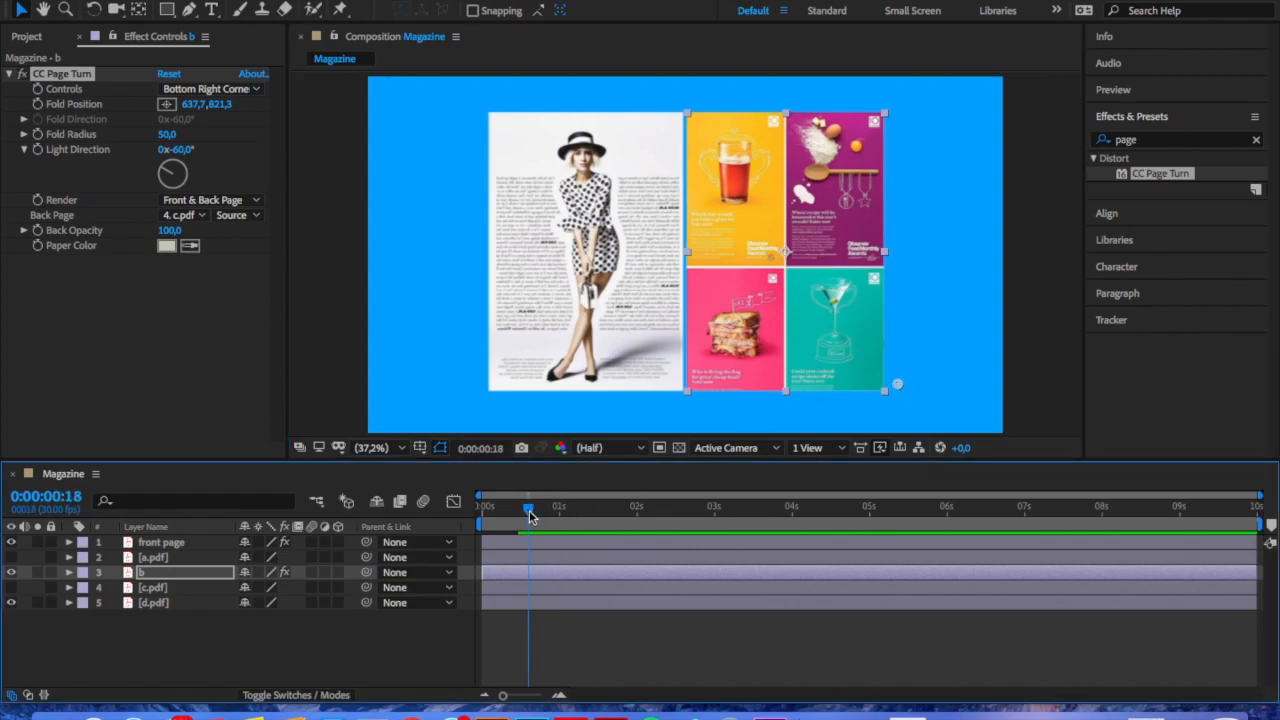
{"action": "left_click_drag", "start_coordinate": [530, 508], "coordinate": [525, 508]}
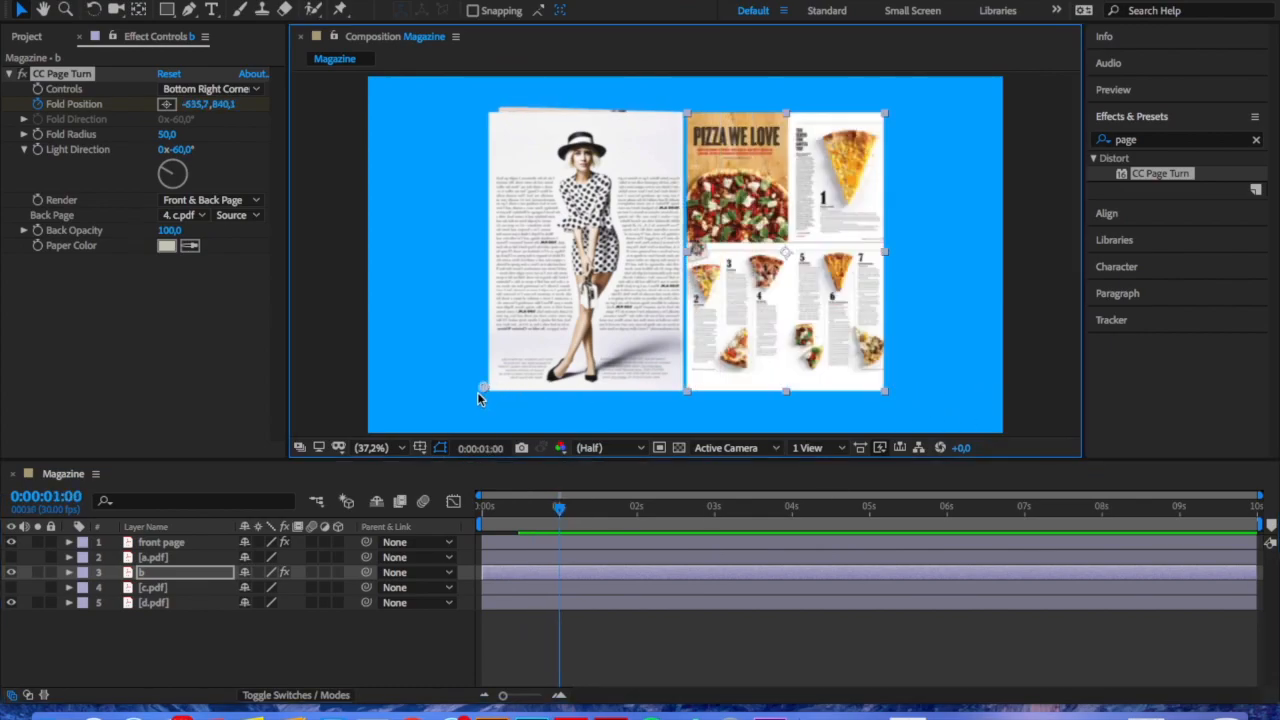
{"action": "left_click_drag", "start_coordinate": [483, 390], "coordinate": [490, 400]}
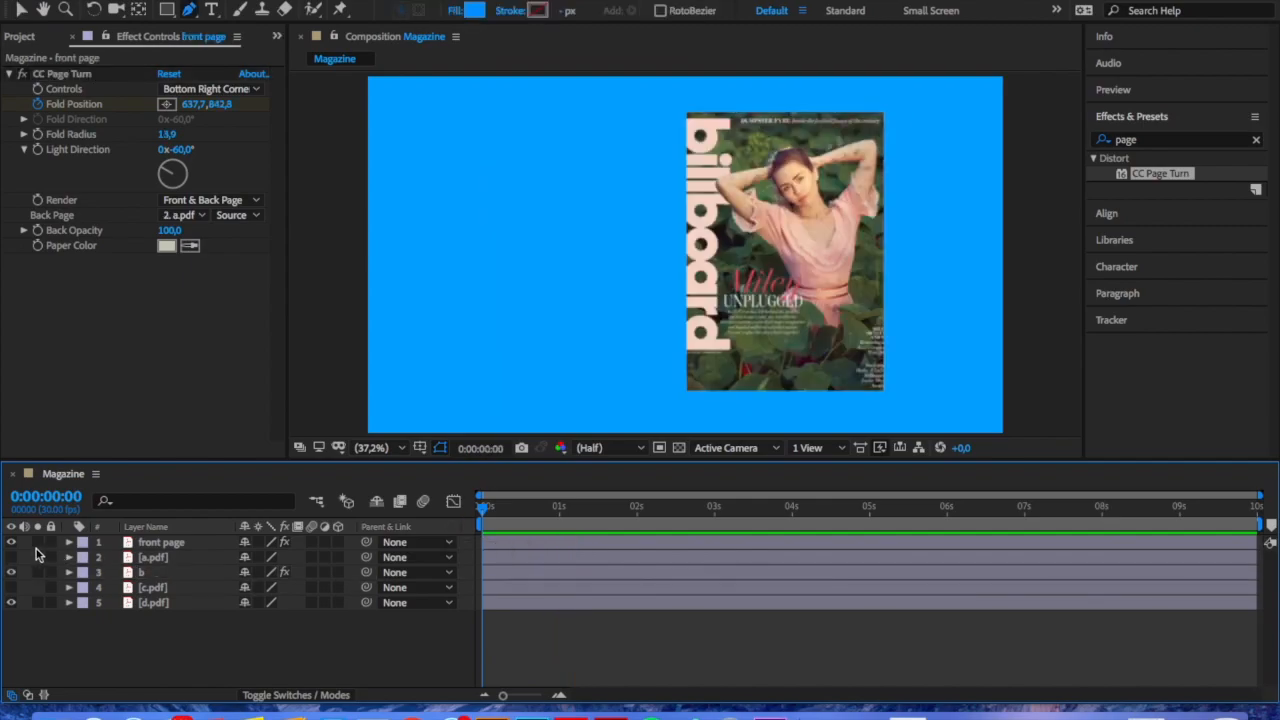
- Toggle a.pdf's visibility and precompose the cover layers as 'page 1 and 2'
{"action": "left_click", "coordinate": [155, 557]}
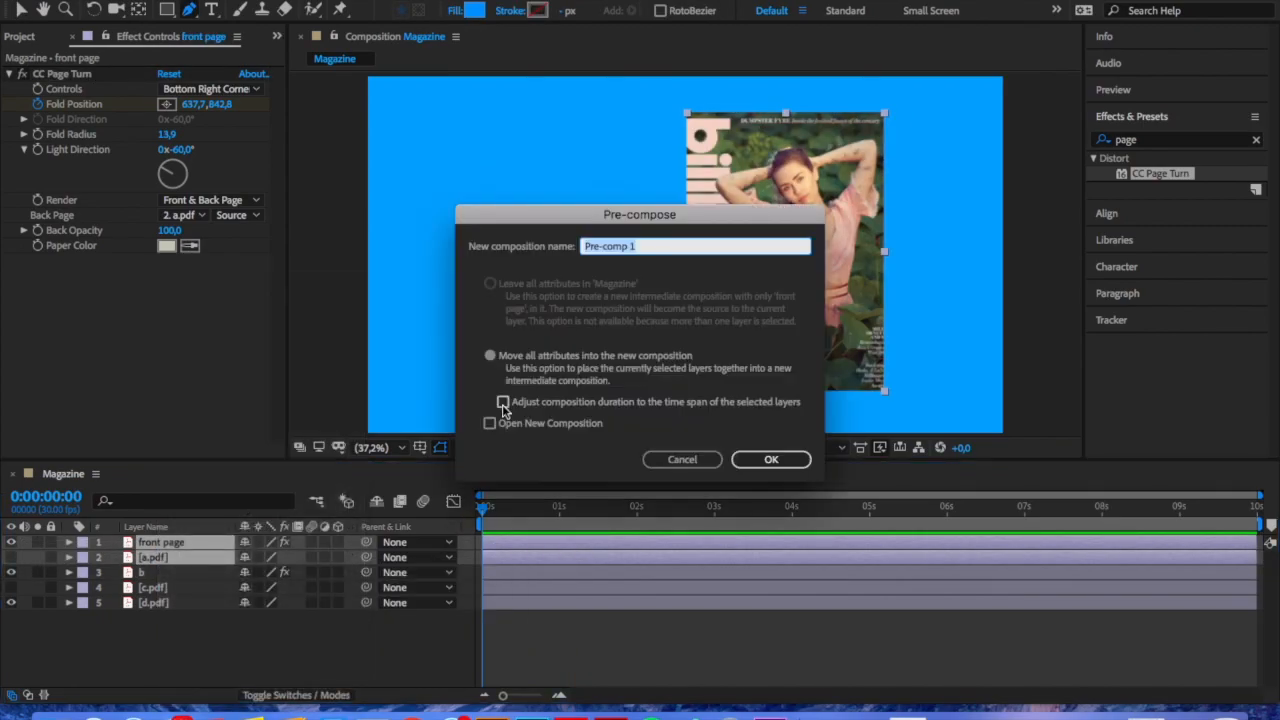
{"action": "type", "text": "page 1 and 2"}
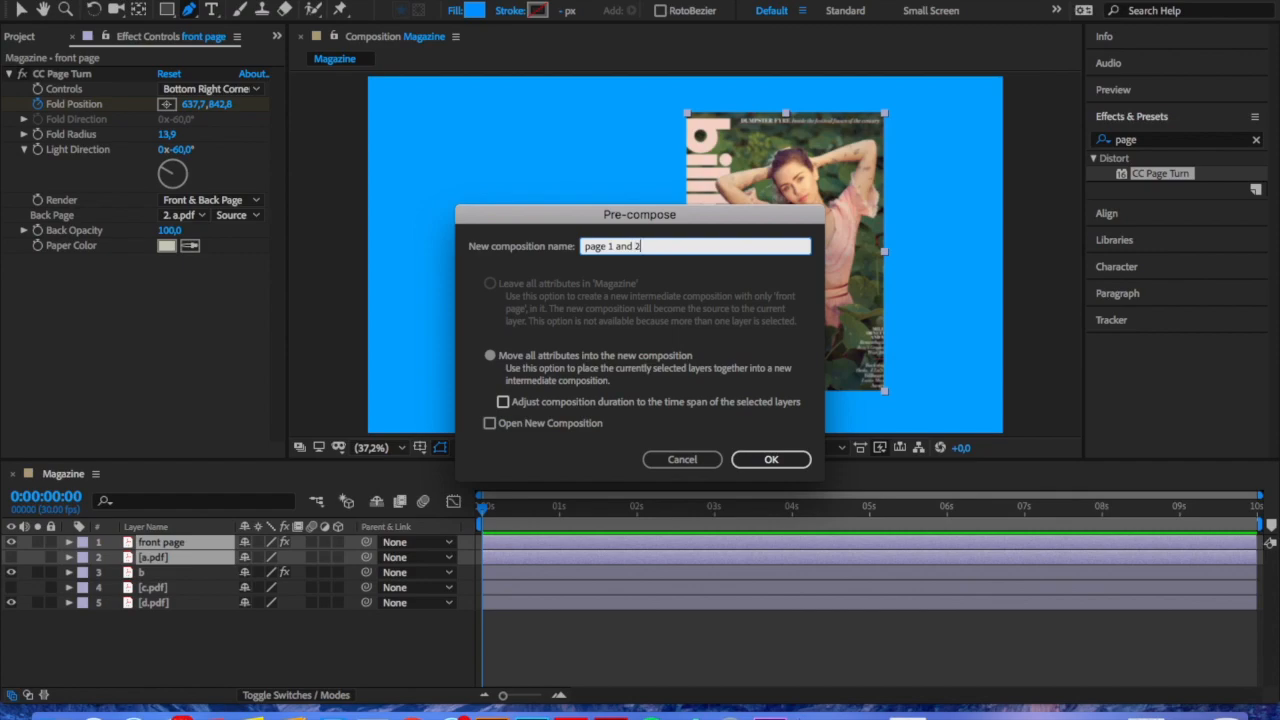
{"action": "left_click", "coordinate": [770, 459]}
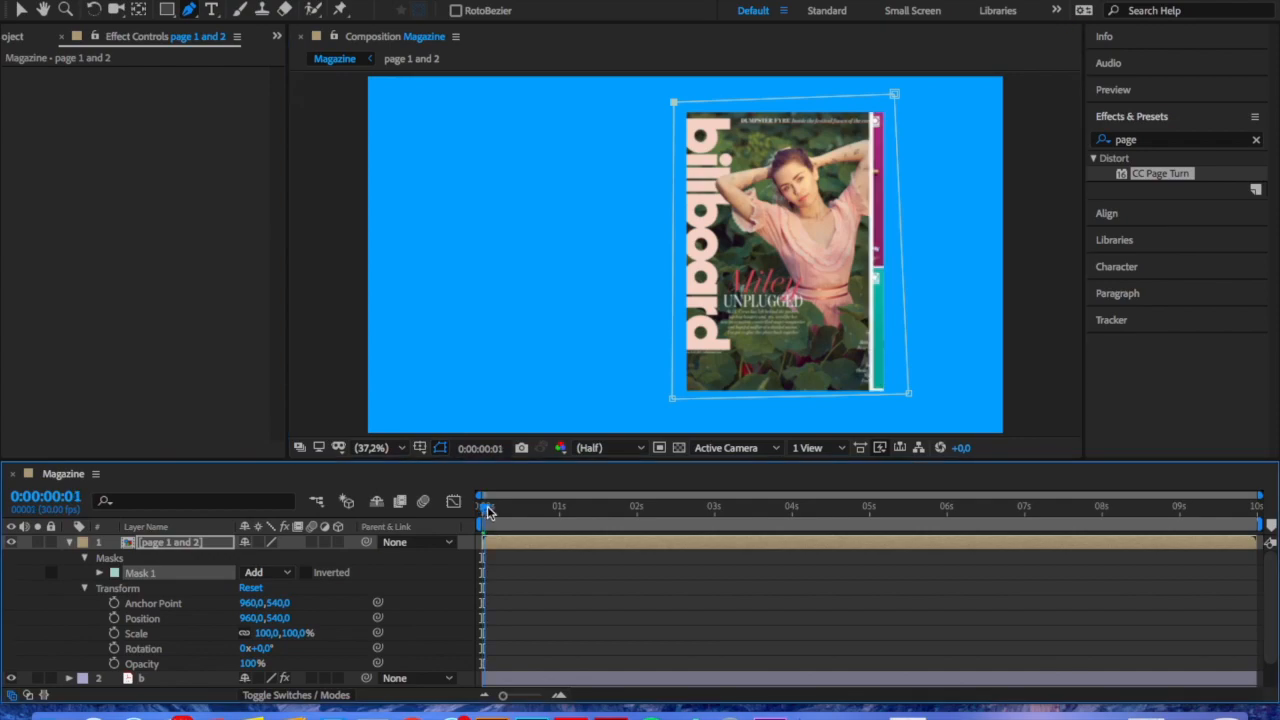
- Scrub the timeline through the page turn and stop at frame 24, mid-turn
{"action": "left_click_drag", "start_coordinate": [485, 505], "coordinate": [508, 505]}
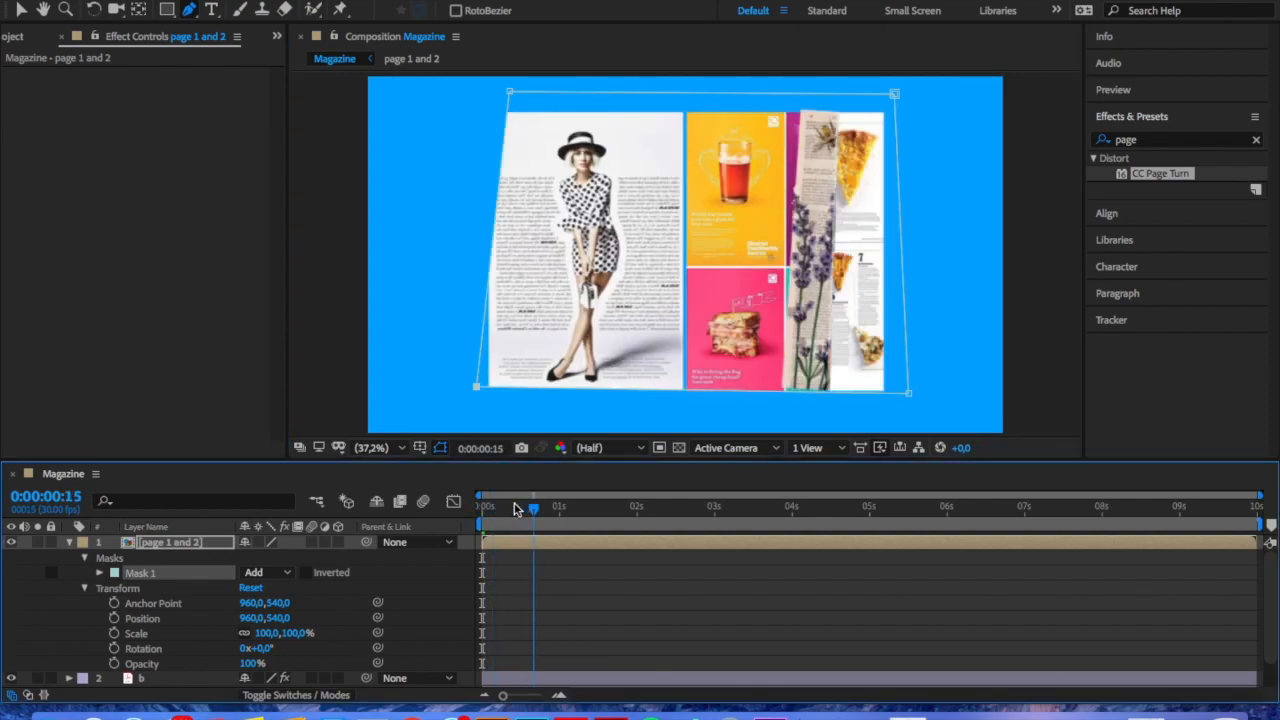
{"action": "left_click_drag", "start_coordinate": [534, 508], "coordinate": [513, 508]}
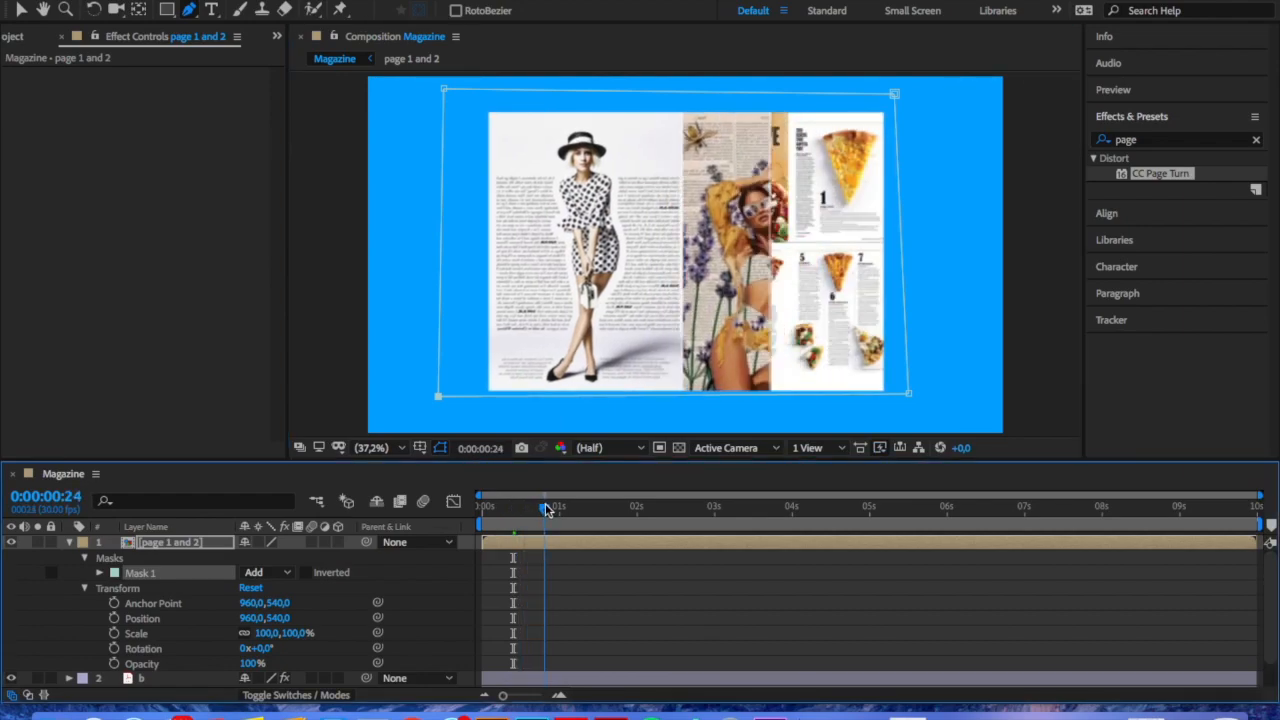
{"action": "left_click_drag", "start_coordinate": [547, 507], "coordinate": [520, 507]}
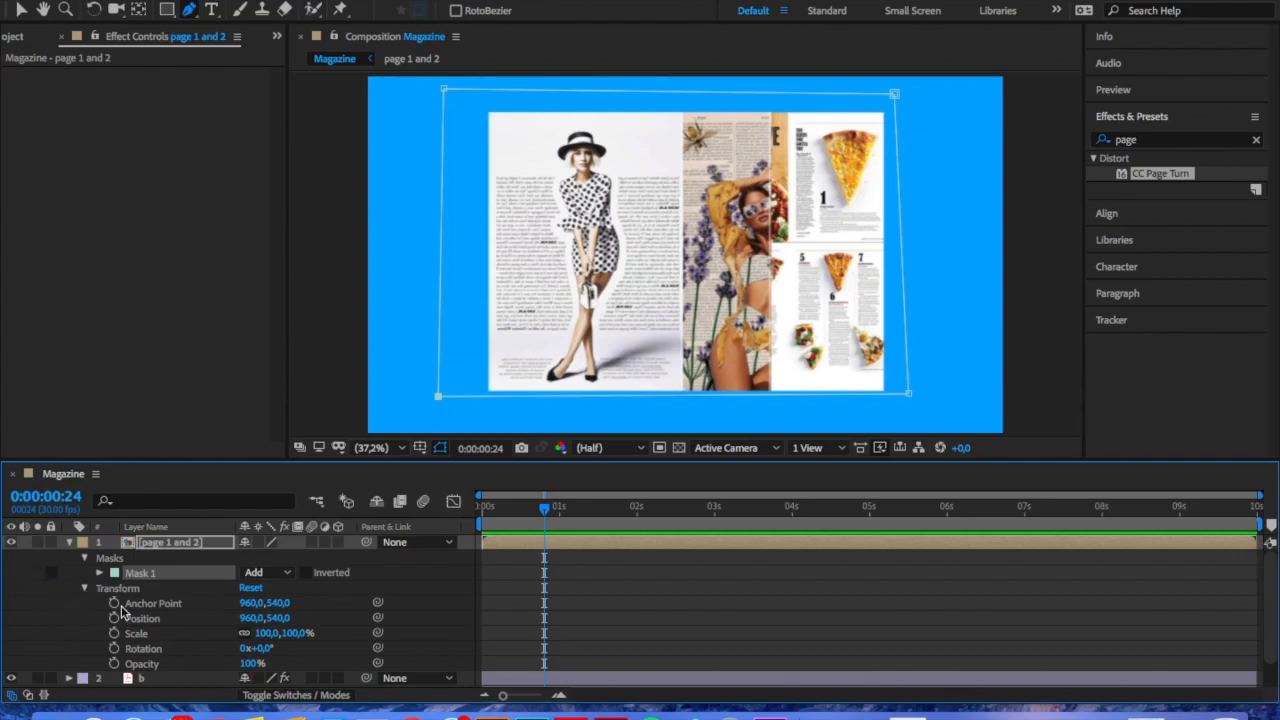
- Keyframe Mask 1's path, pulling its corners along the fold at frames 29 and 25
{"action": "left_click", "coordinate": [99, 572]}
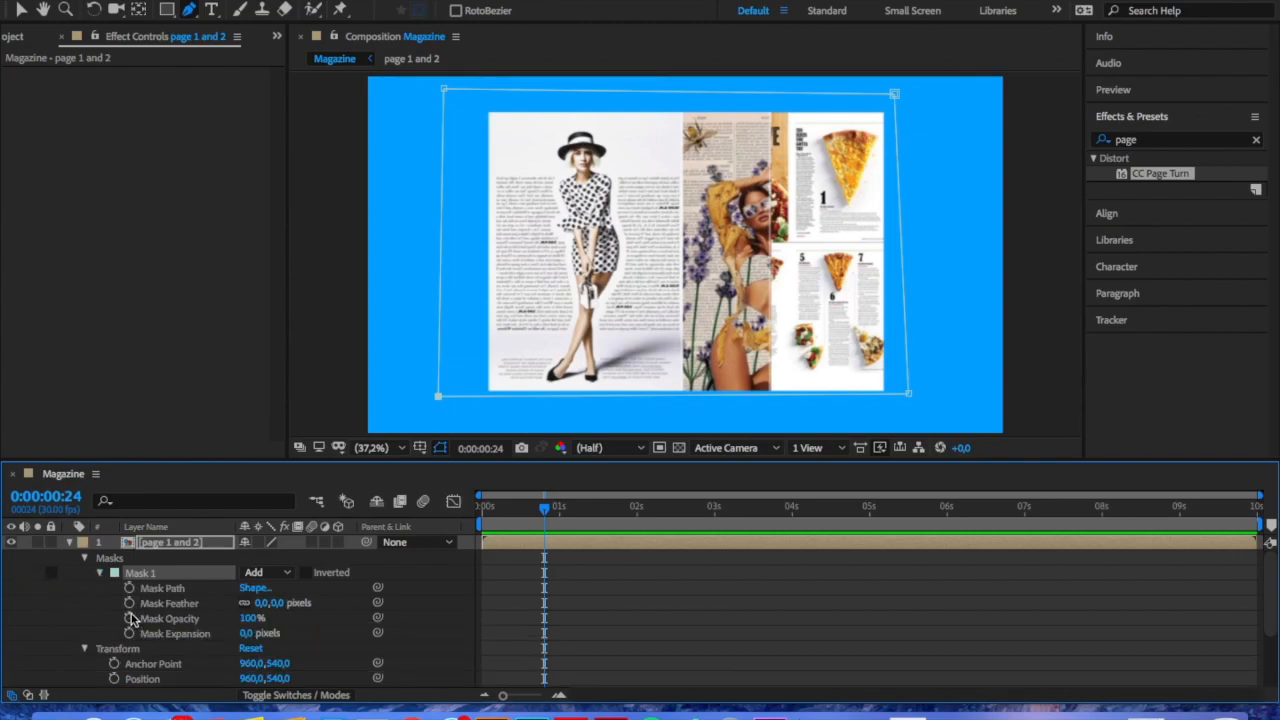
{"action": "left_click", "coordinate": [161, 588]}
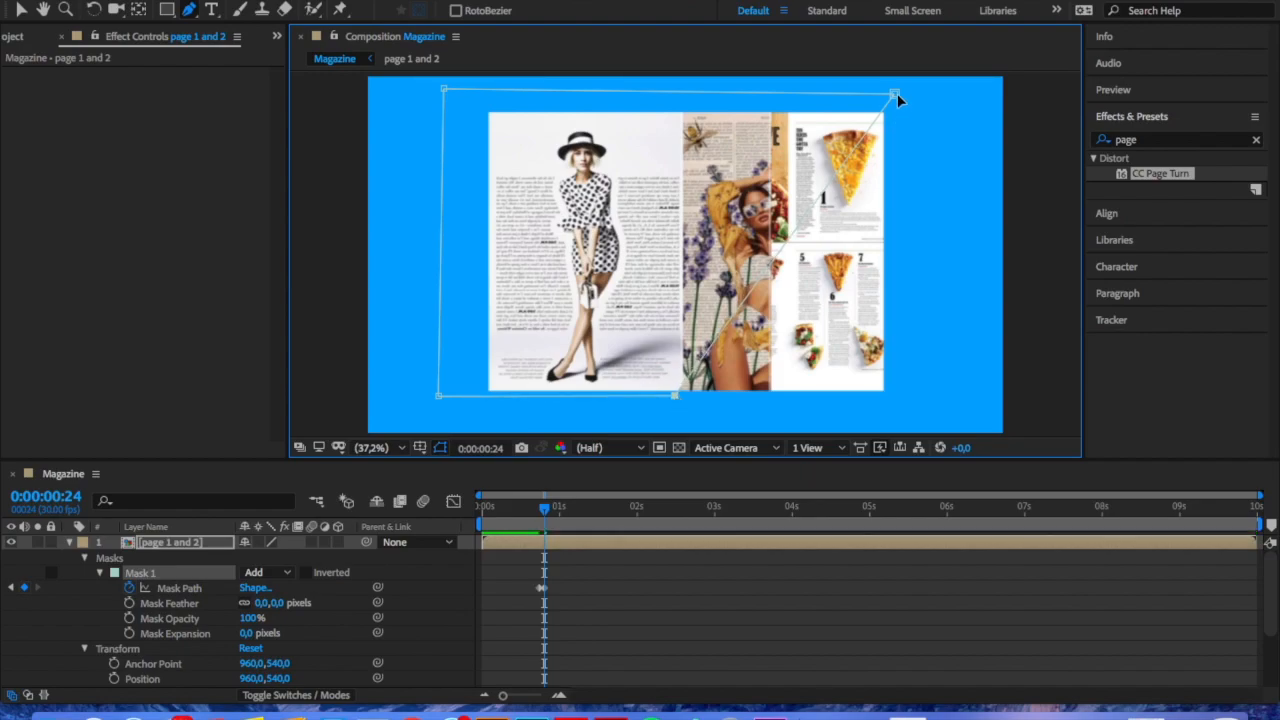
{"action": "left_click_drag", "start_coordinate": [895, 95], "coordinate": [675, 90]}
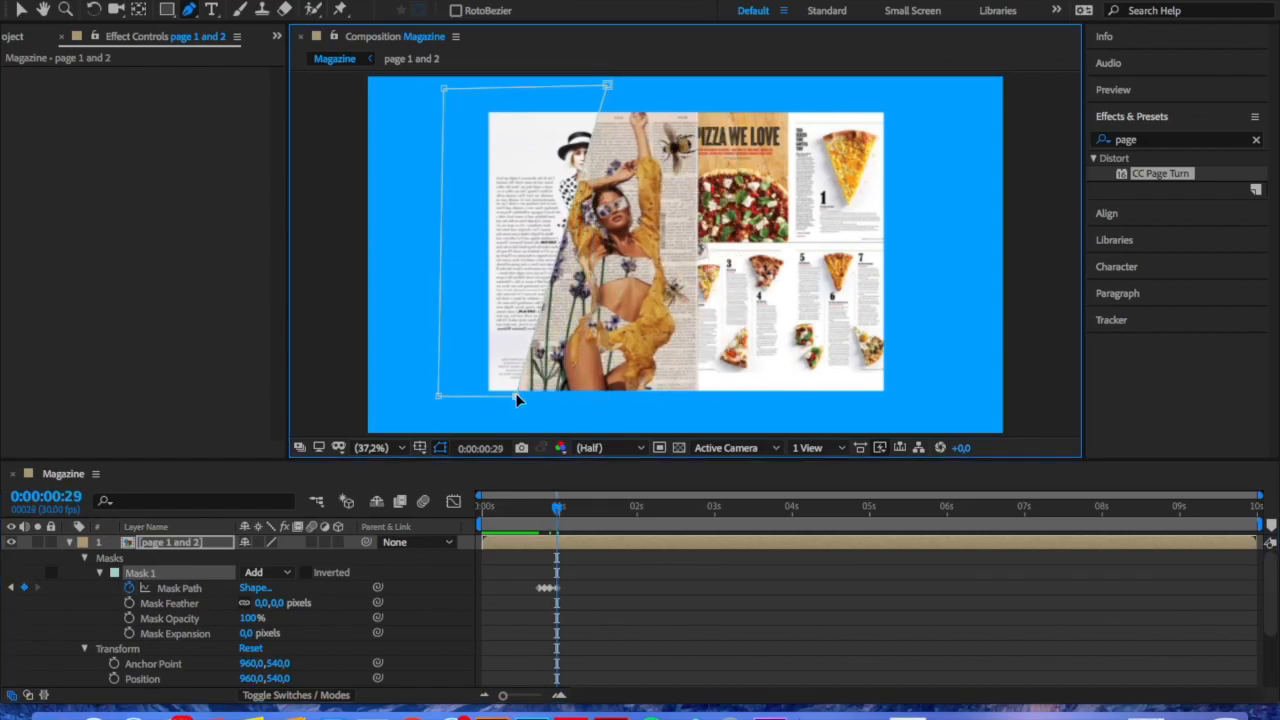
{"action": "left_click_drag", "start_coordinate": [608, 88], "coordinate": [518, 85]}
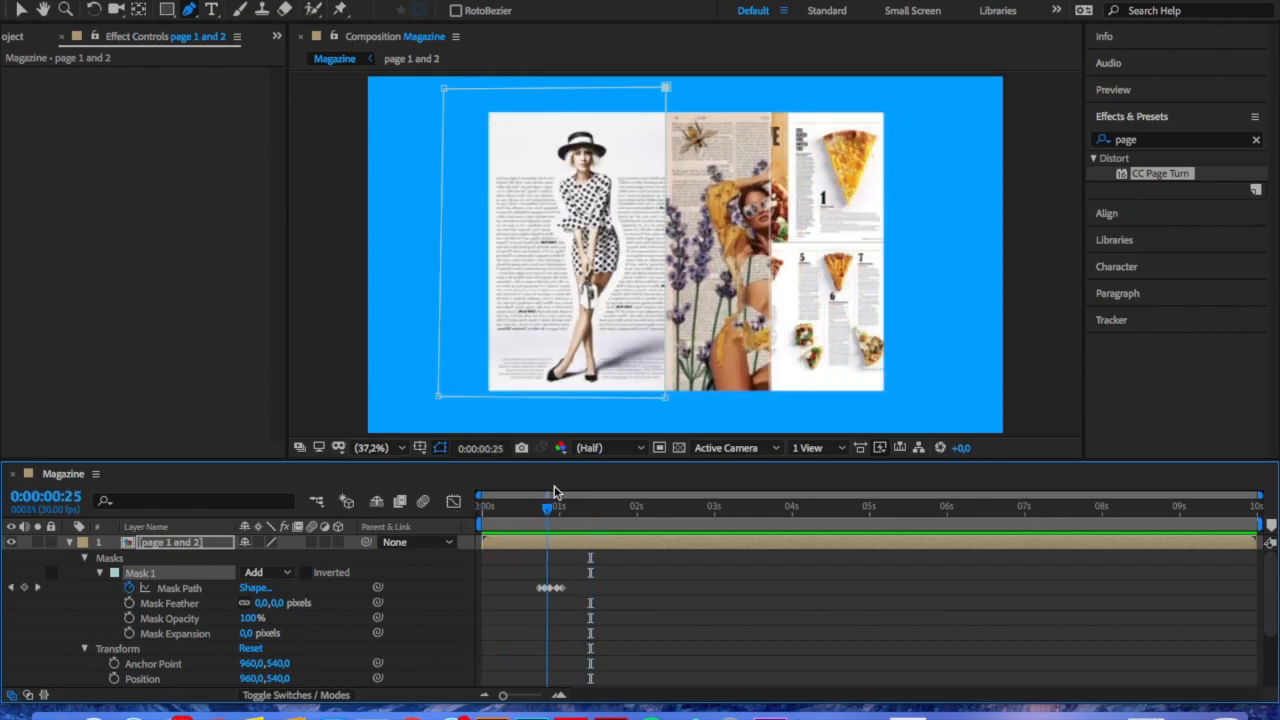
{"action": "left_click_drag", "start_coordinate": [549, 509], "coordinate": [565, 509]}
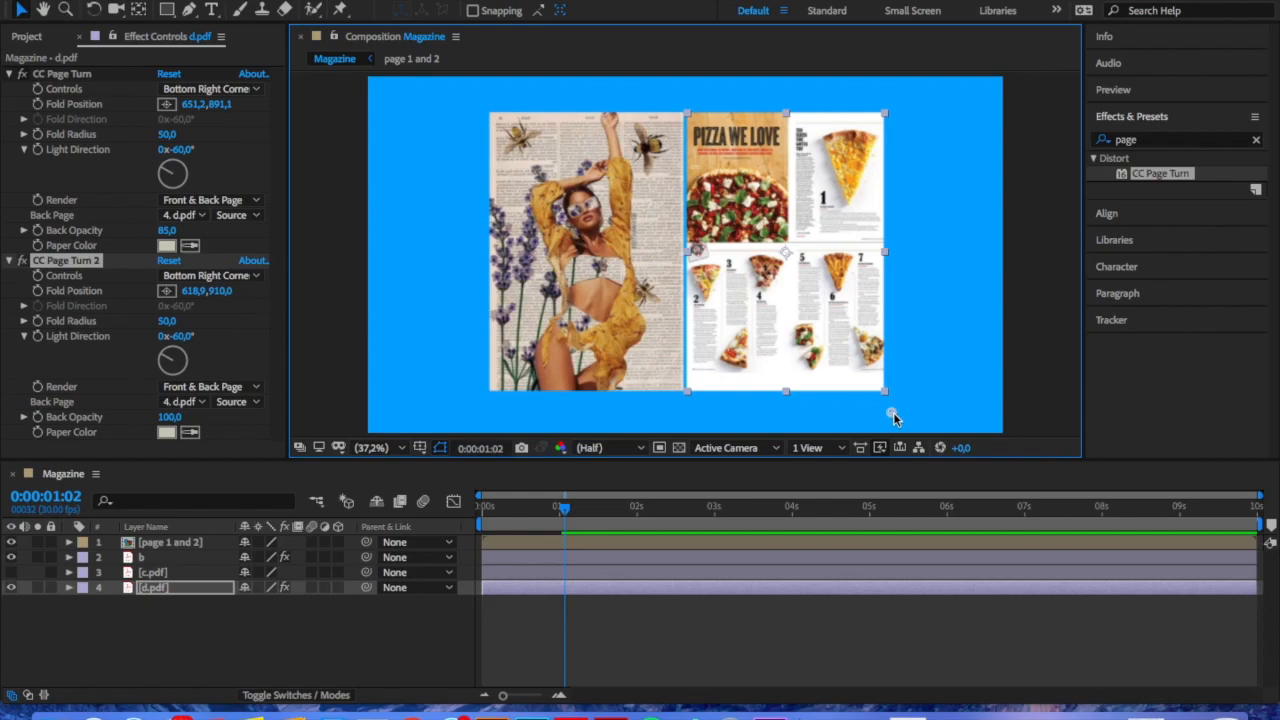
{"action": "mouse_move", "coordinate": [25, 410]}
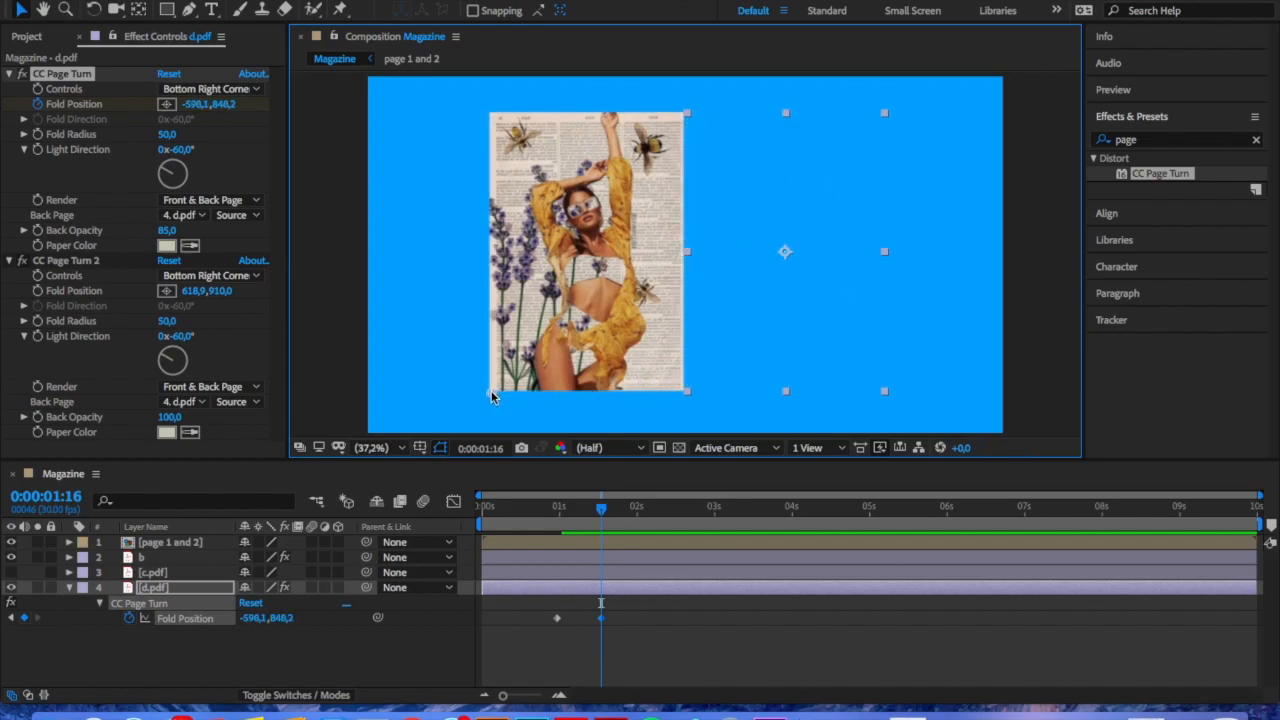
- Fold d.pdf's right page fully over to the left, then select layers b and c.pdf
{"action": "left_click_drag", "start_coordinate": [490, 395], "coordinate": [490, 392]}
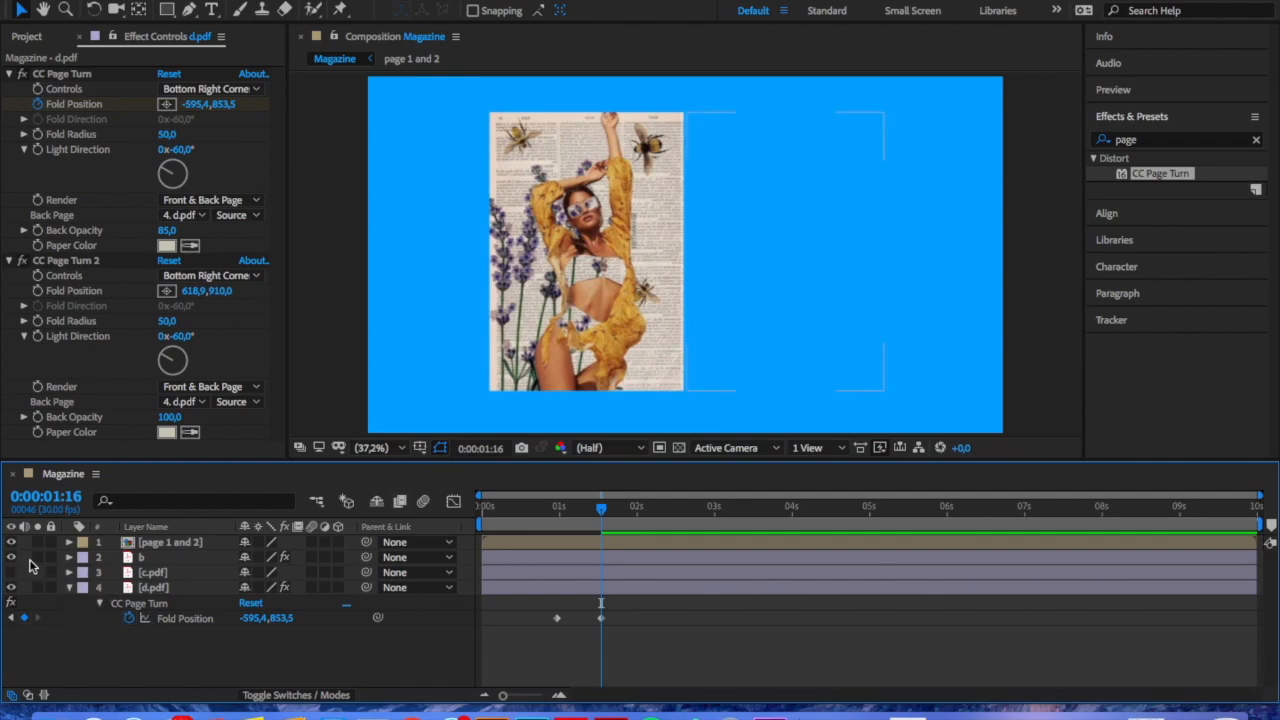
{"action": "left_click", "coordinate": [152, 572]}
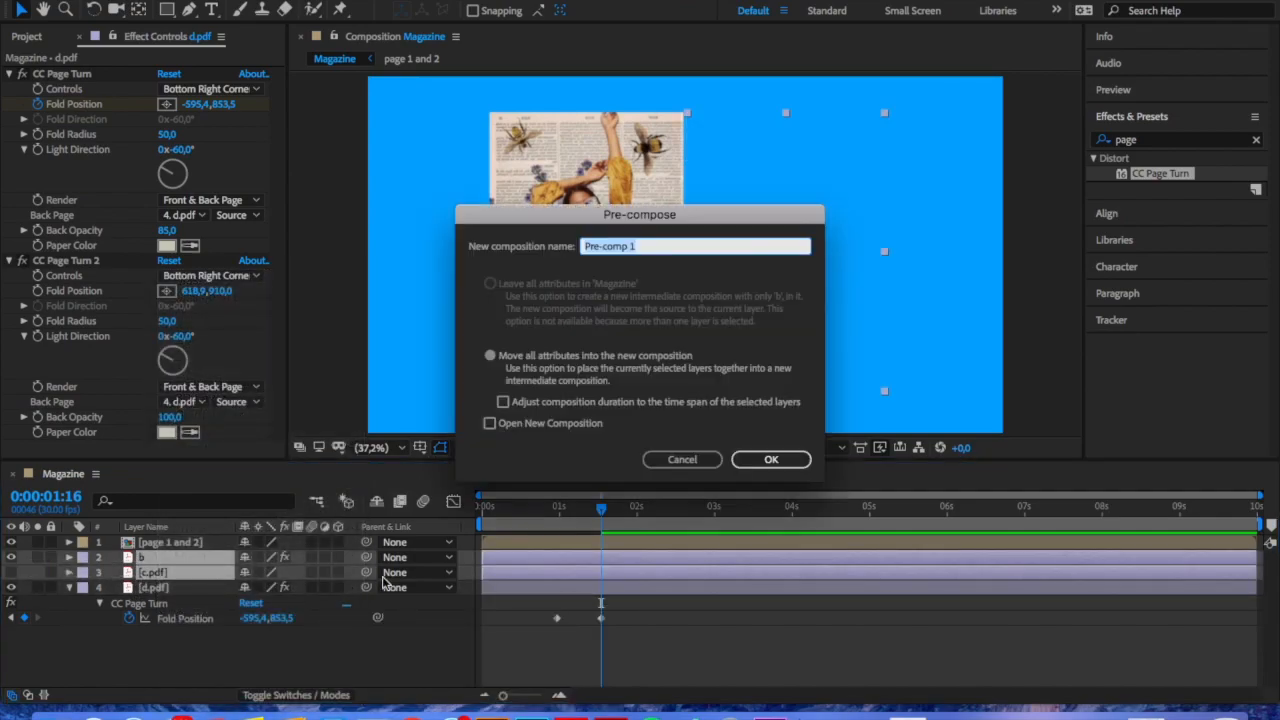
- Pre-compose layers b and c.pdf into a new composition named 'page 3,4'
{"action": "type", "text": "page 3,4"}
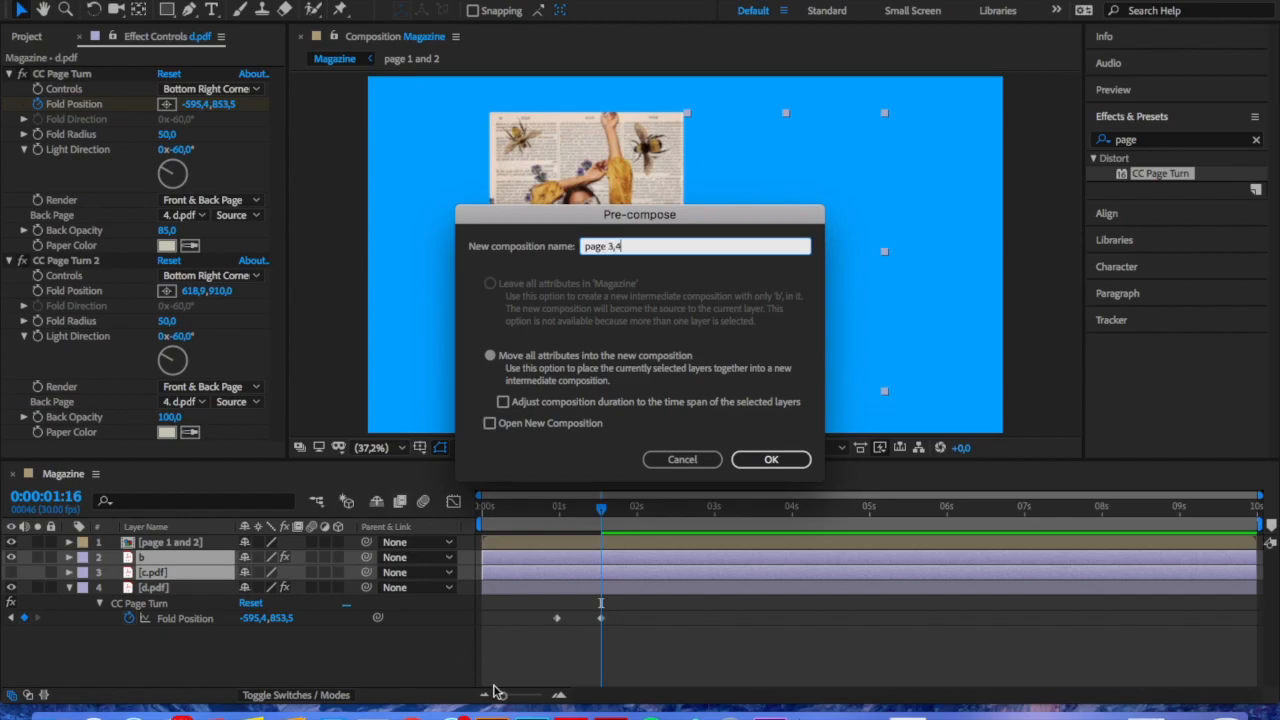
{"action": "left_click", "coordinate": [770, 459]}
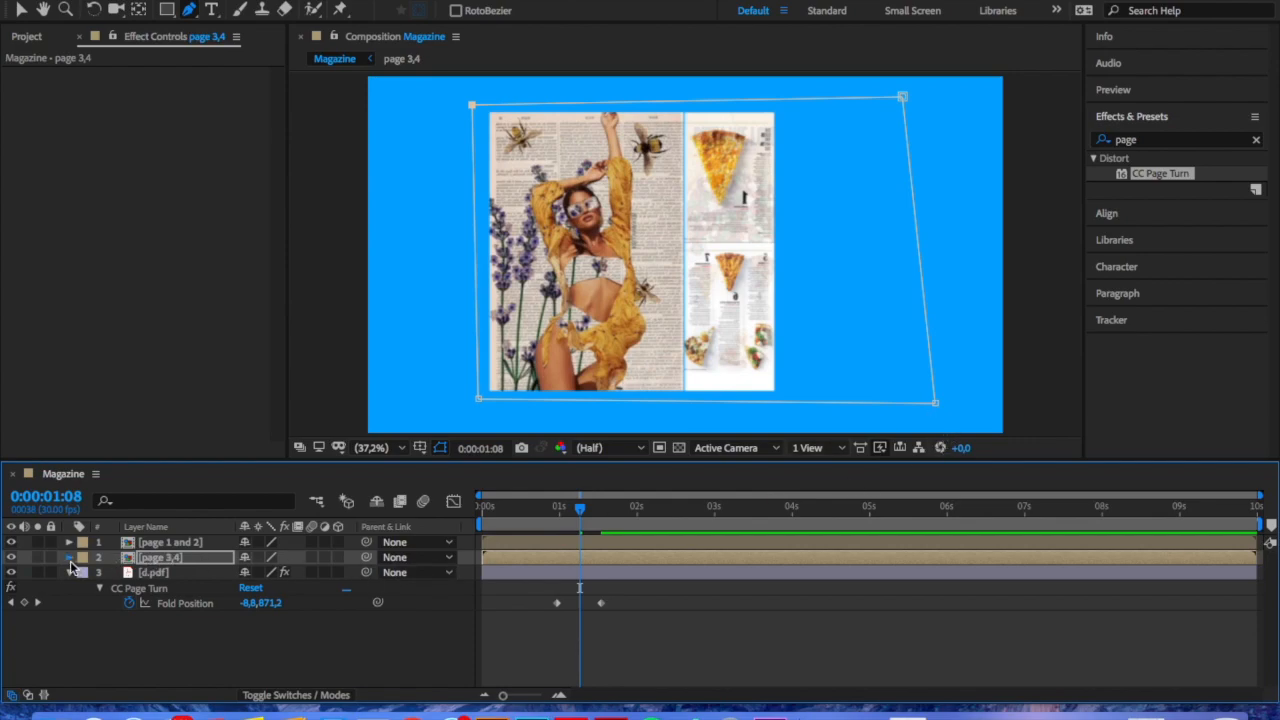
- Keyframe the page 3,4 Mask Path, moving its right corners onto the fold, checking at 1:13
{"action": "left_click", "coordinate": [69, 557]}
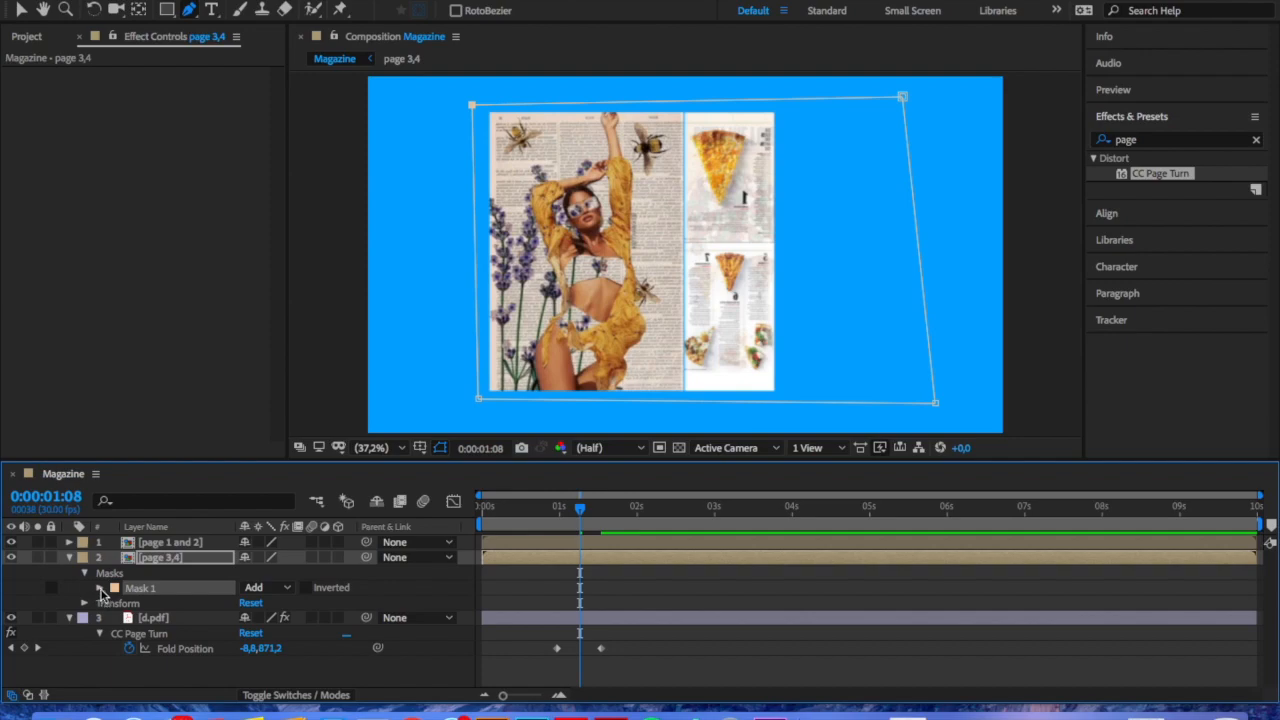
{"action": "left_click", "coordinate": [99, 587]}
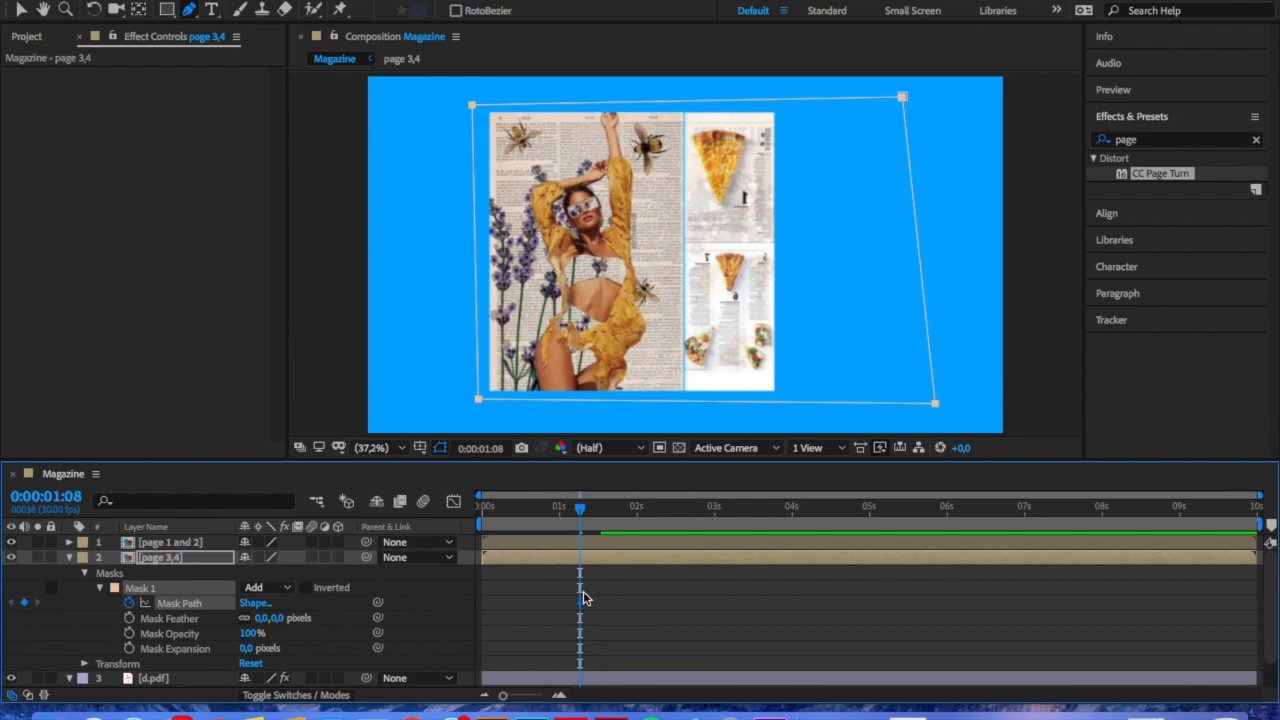
{"action": "mouse_move", "coordinate": [573, 510]}
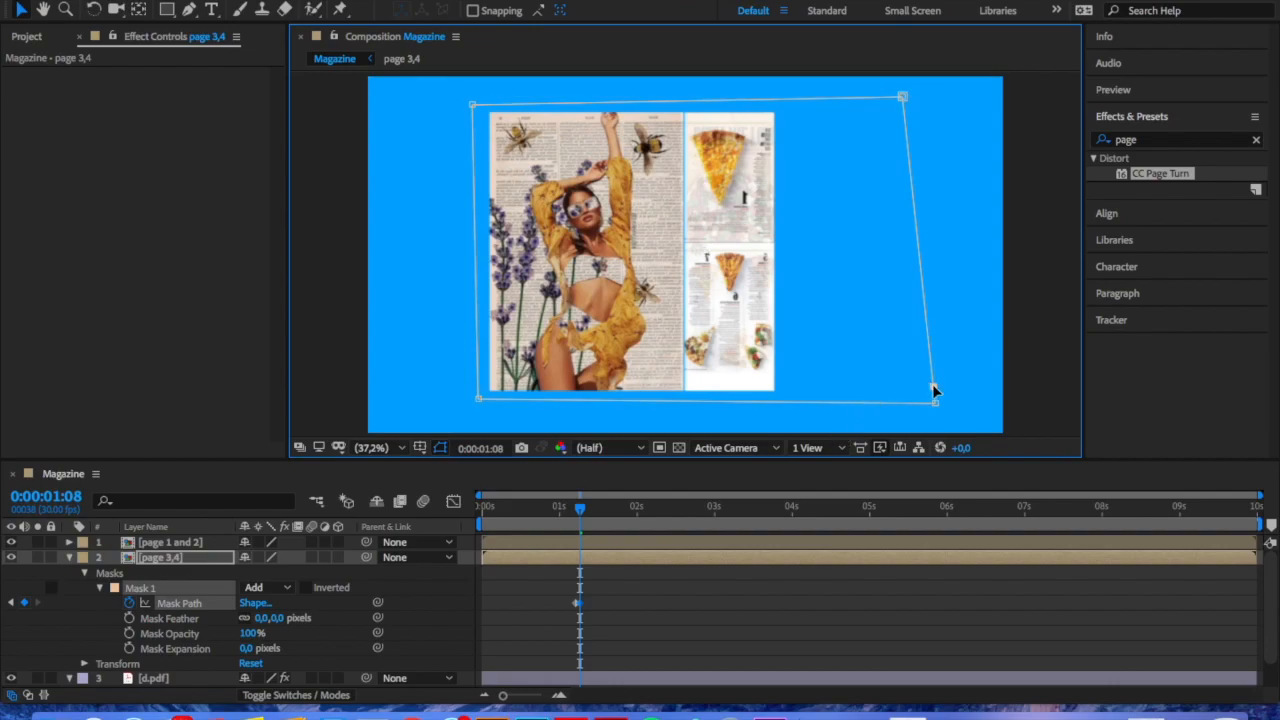
{"action": "left_click_drag", "start_coordinate": [935, 403], "coordinate": [682, 398]}
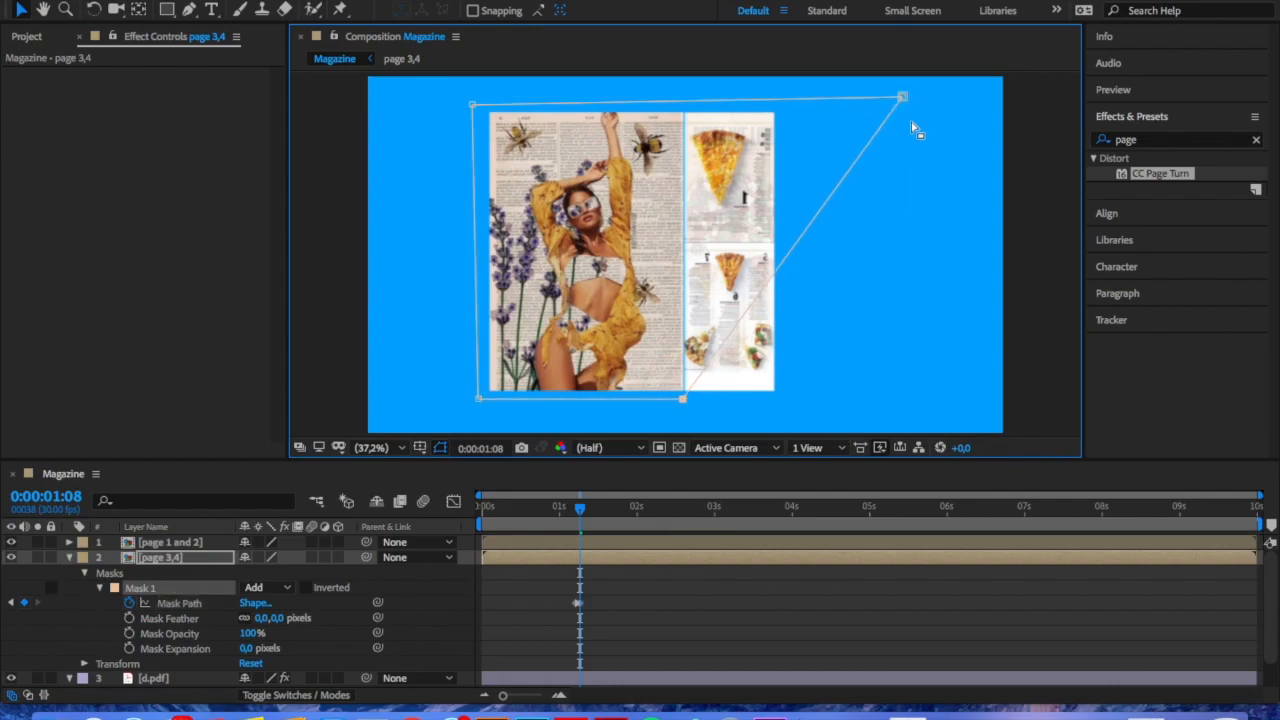
{"action": "left_click_drag", "start_coordinate": [903, 97], "coordinate": [685, 88]}
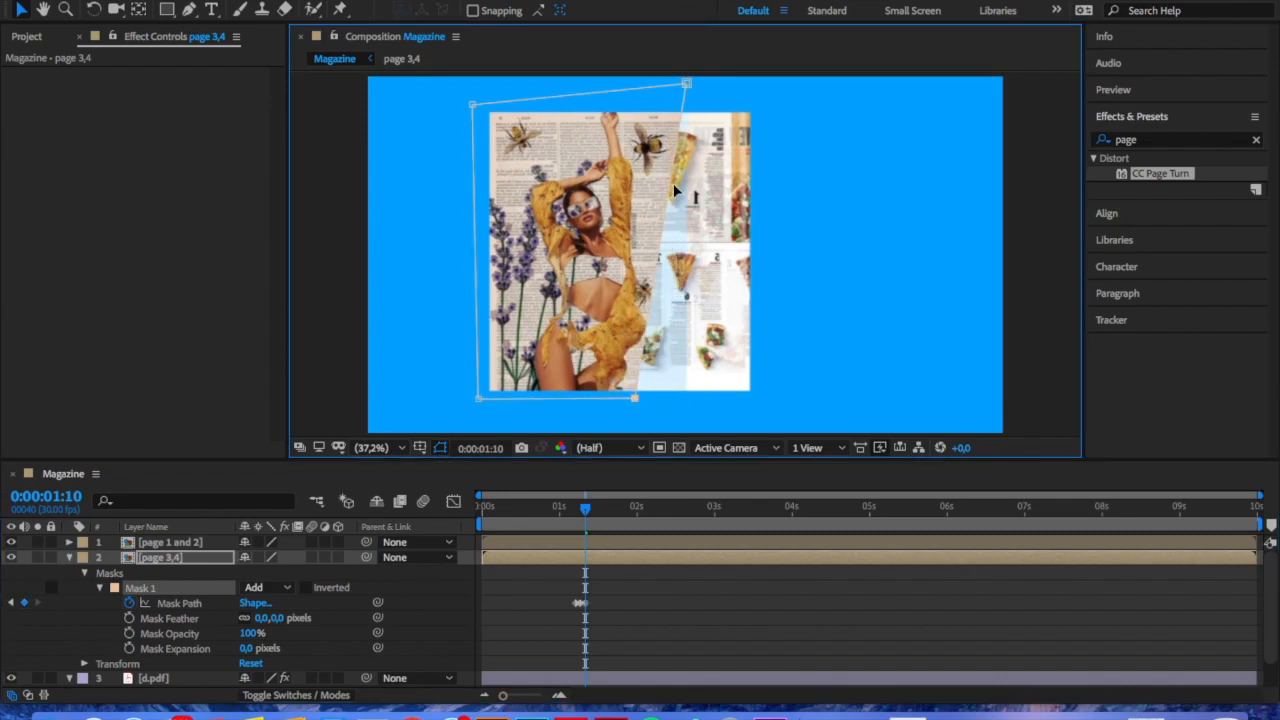
{"action": "left_click_drag", "start_coordinate": [687, 84], "coordinate": [635, 77]}
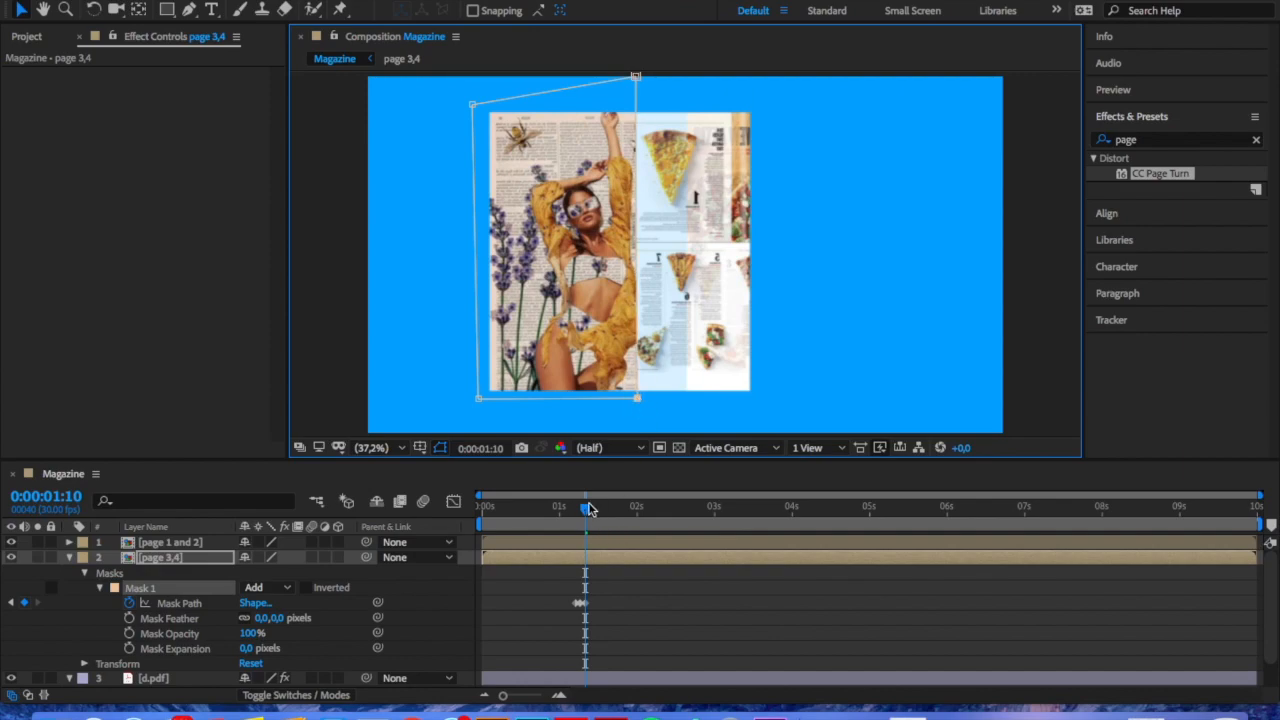
{"action": "left_click_drag", "start_coordinate": [585, 508], "coordinate": [593, 508]}
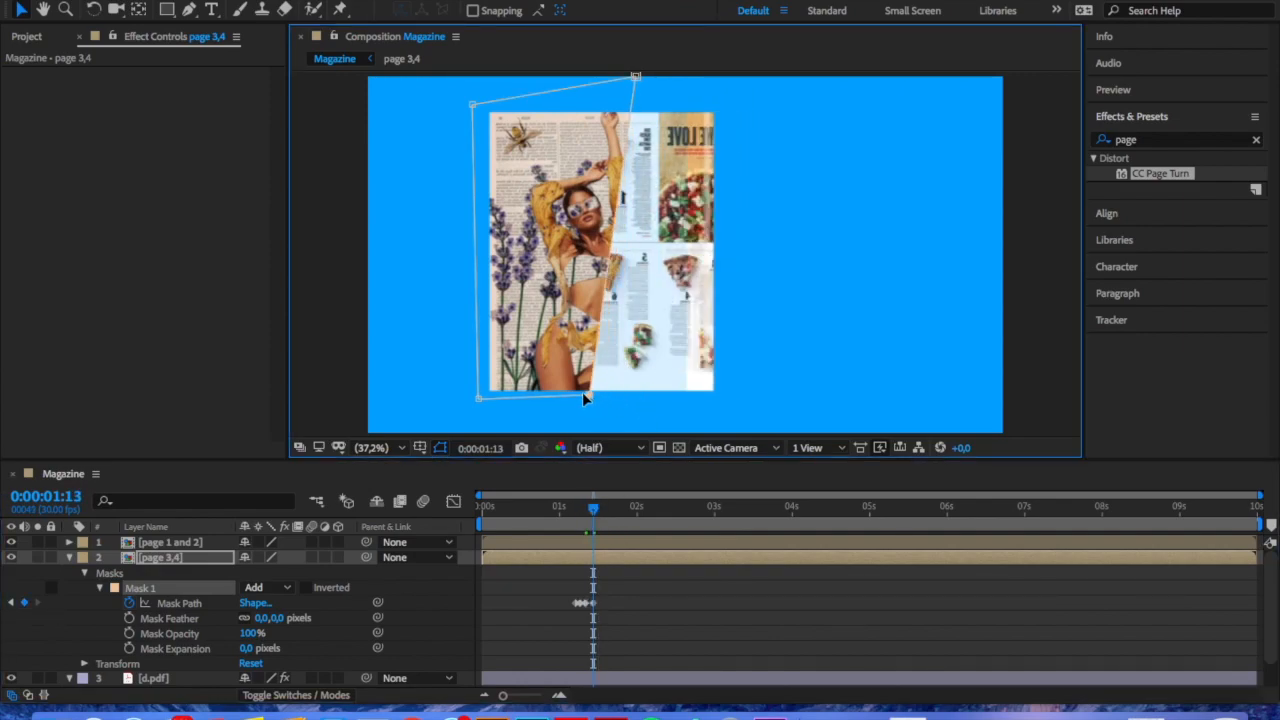